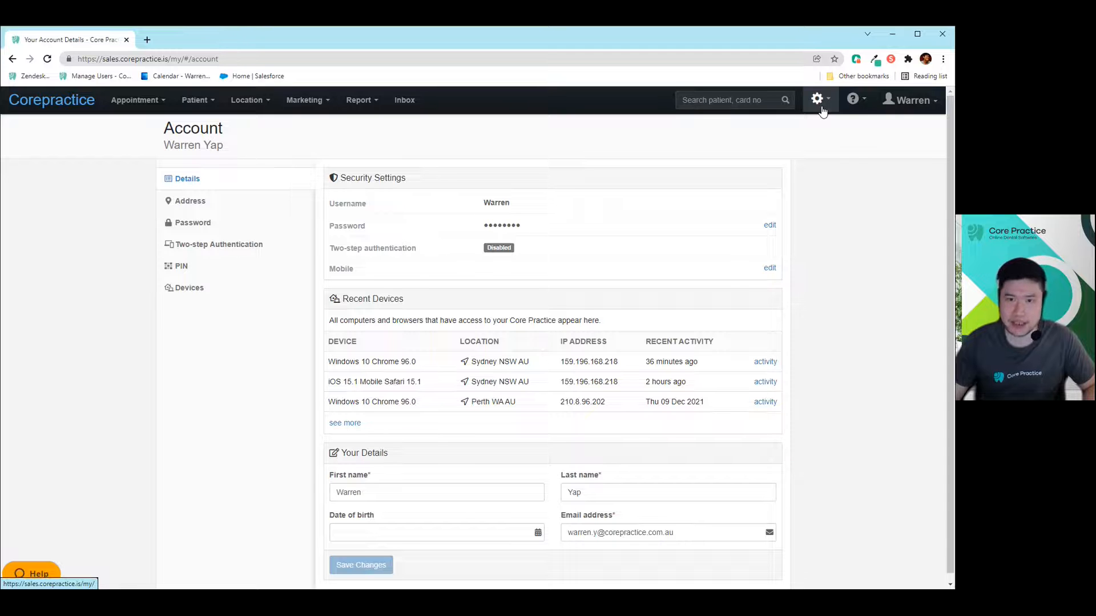
Open Sydney Dental from the gear menu's Locations list.
{"action": "left_click", "coordinate": [816, 99]}
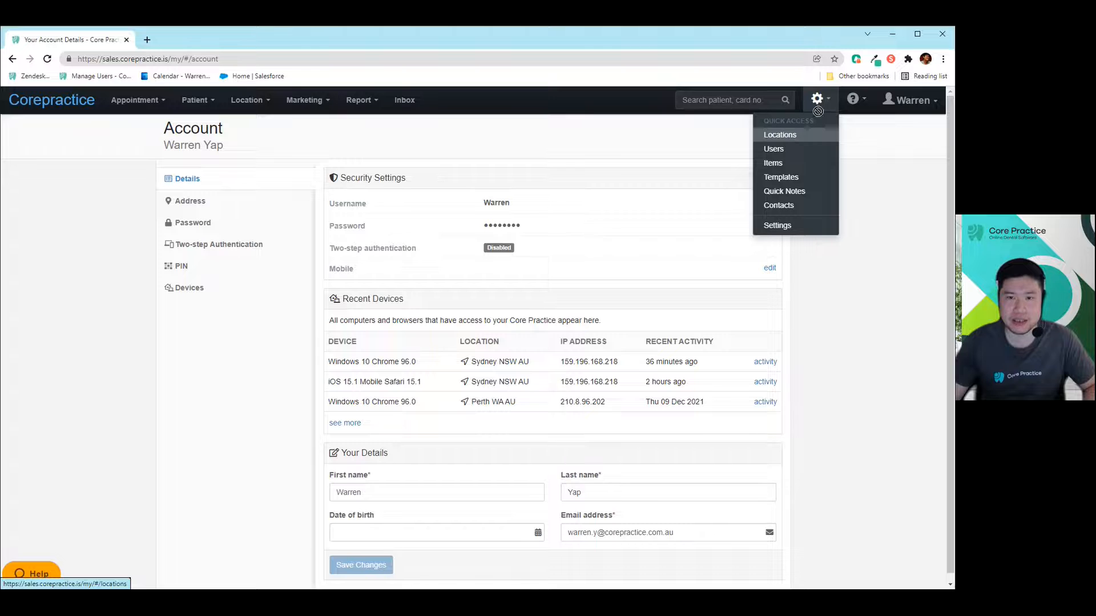
{"action": "left_click", "coordinate": [778, 134]}
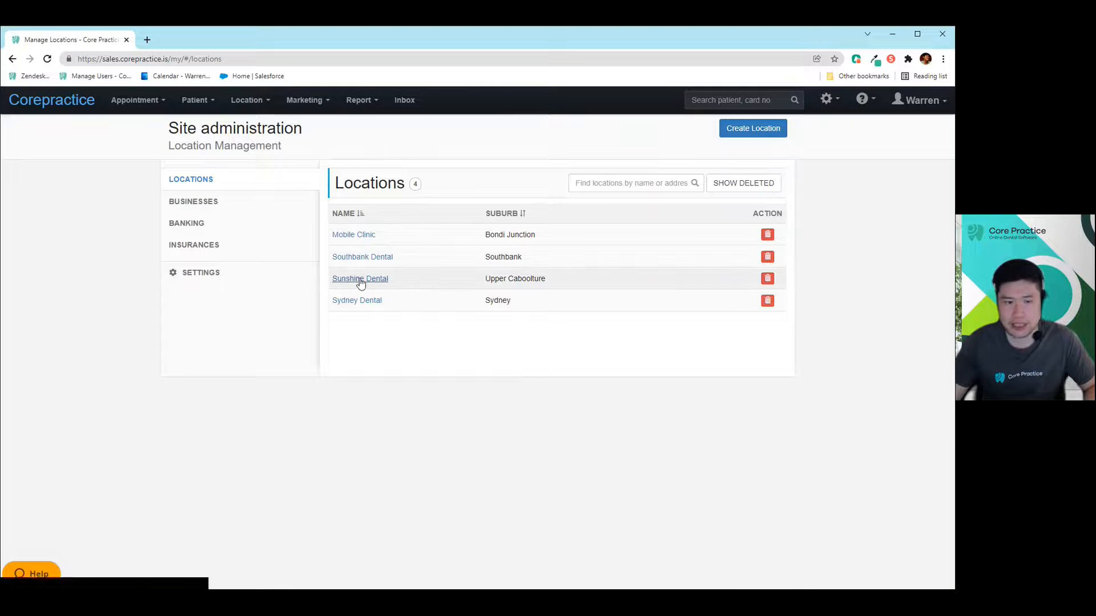
{"action": "left_click", "coordinate": [356, 299]}
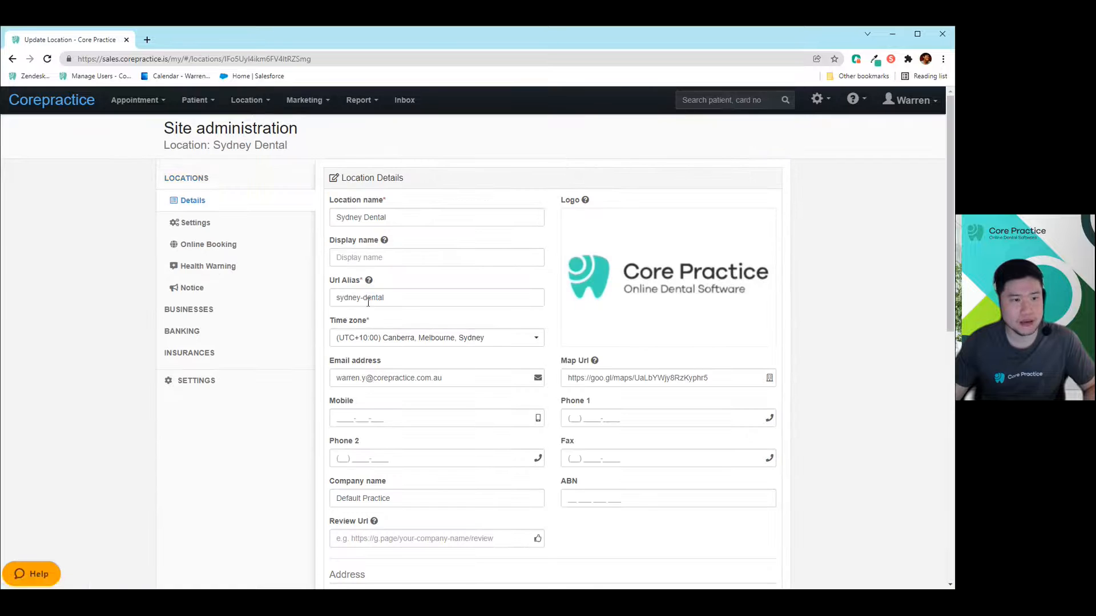
{"action": "mouse_move", "coordinate": [207, 265]}
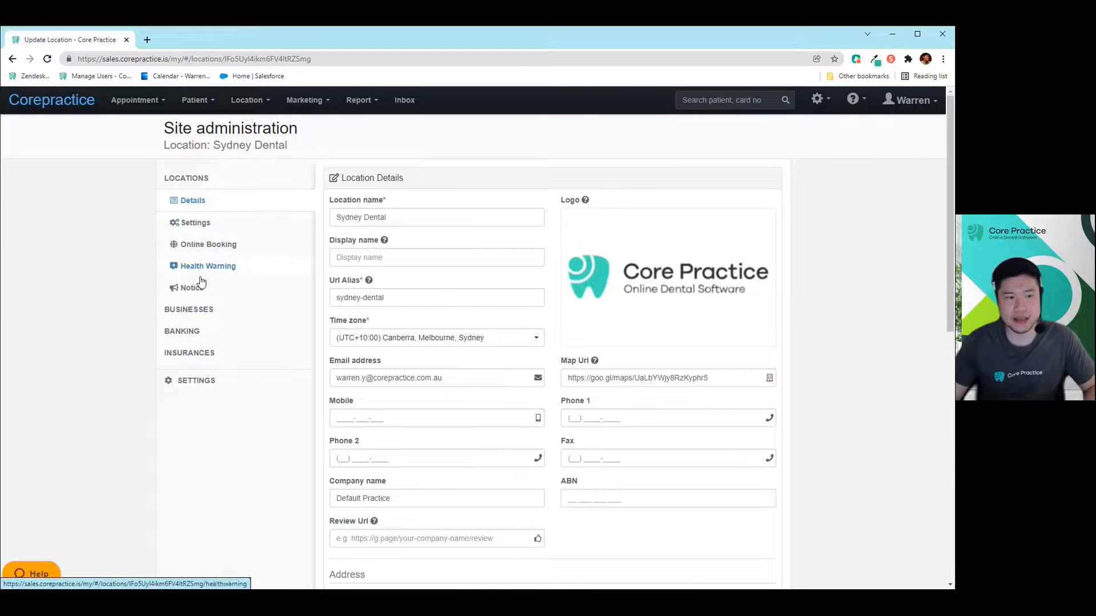
{"action": "mouse_move", "coordinate": [208, 244]}
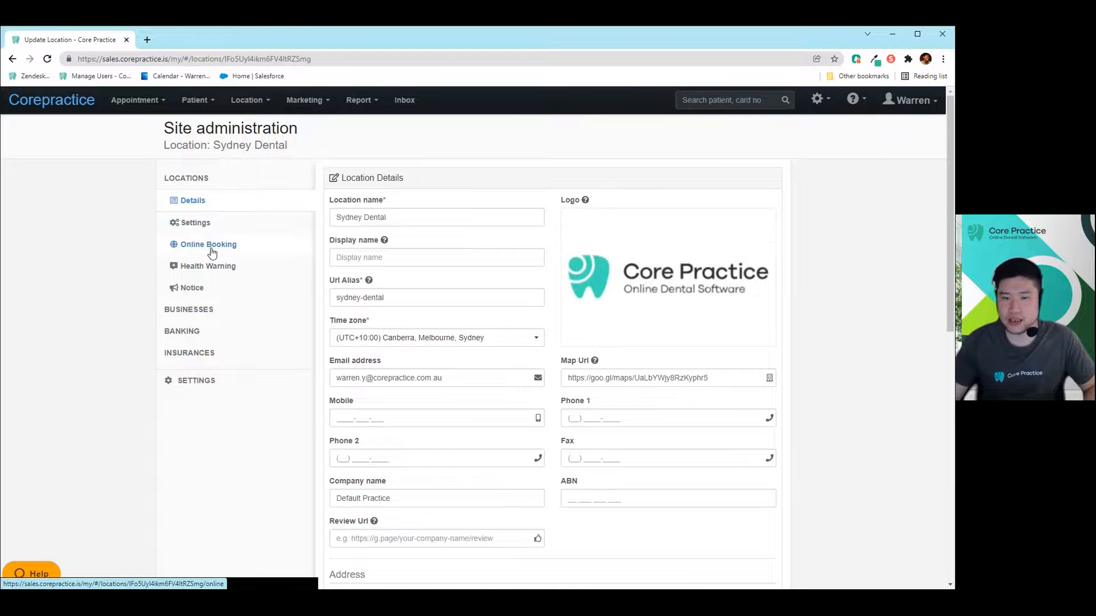
Open Sydney Dental's Online Booking page, keep booking enabled, and review the embed code.
{"action": "left_click", "coordinate": [209, 244]}
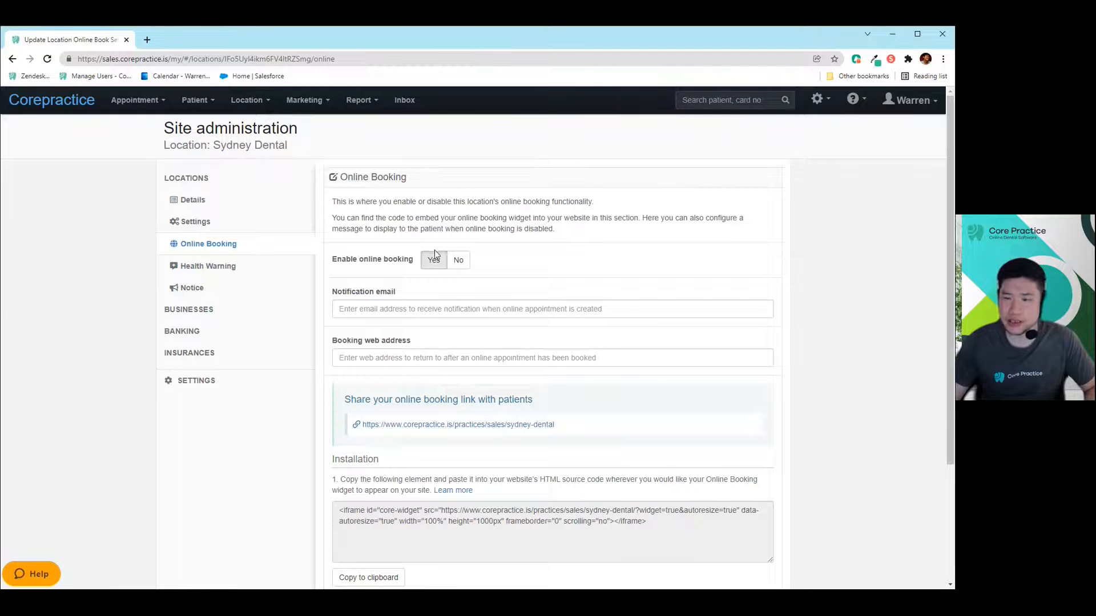
{"action": "left_click", "coordinate": [551, 308]}
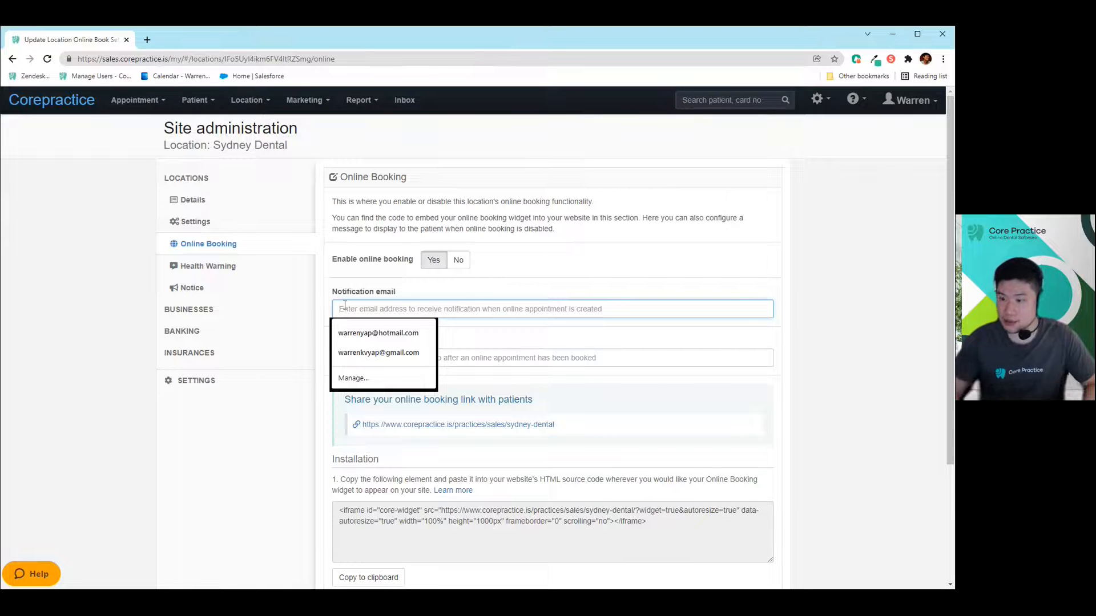
{"action": "left_click", "coordinate": [588, 351]}
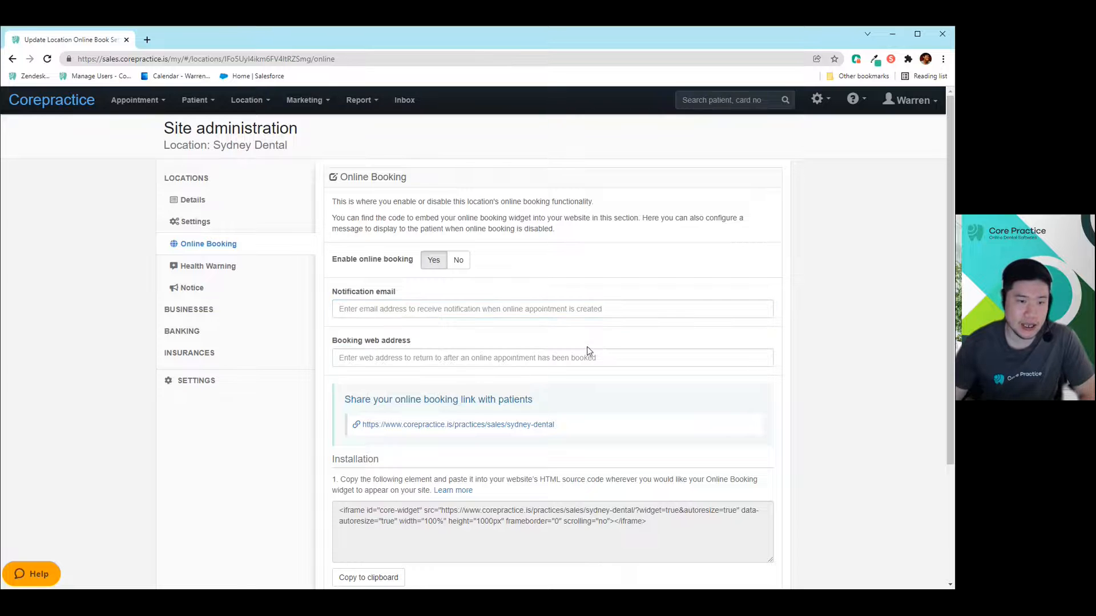
{"action": "scroll", "scroll_direction": "down", "scroll_amount": 3}
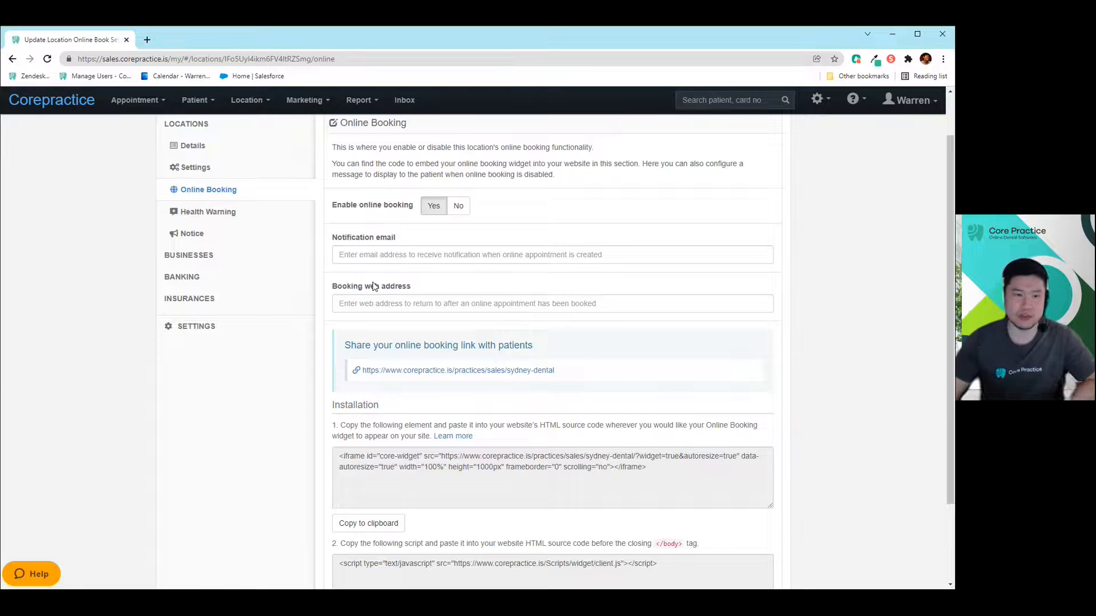
{"action": "left_click", "coordinate": [551, 302]}
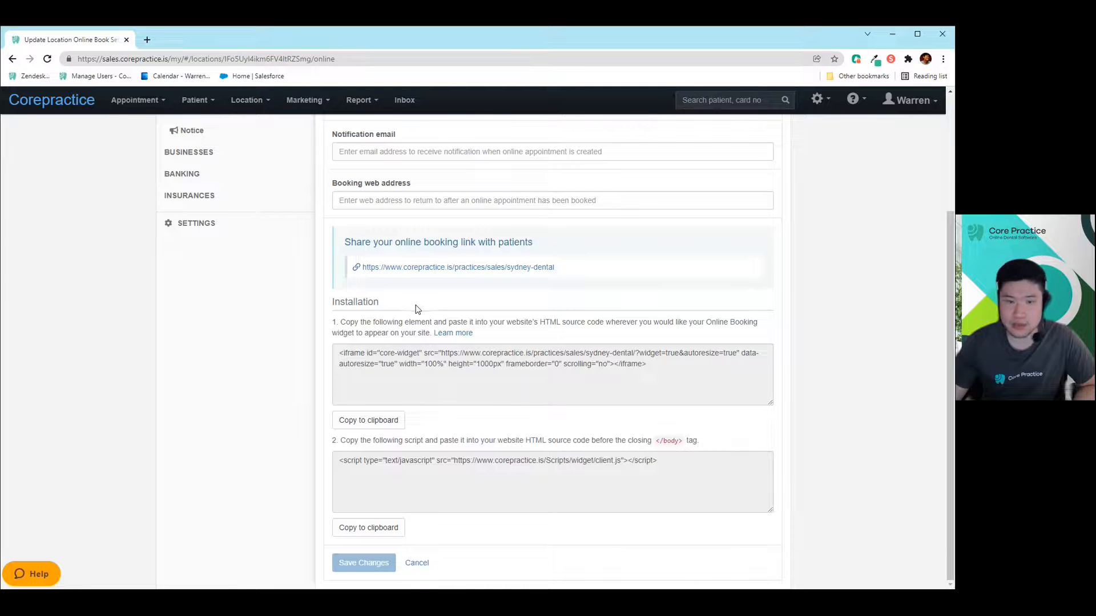
{"action": "mouse_move", "coordinate": [381, 318]}
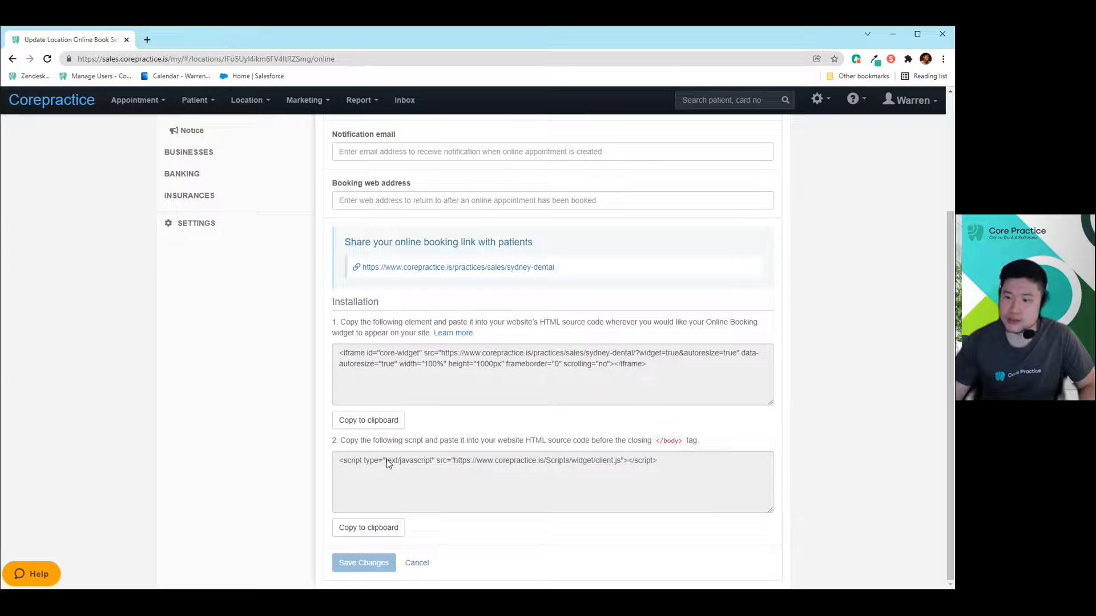
{"action": "mouse_move", "coordinate": [513, 295]}
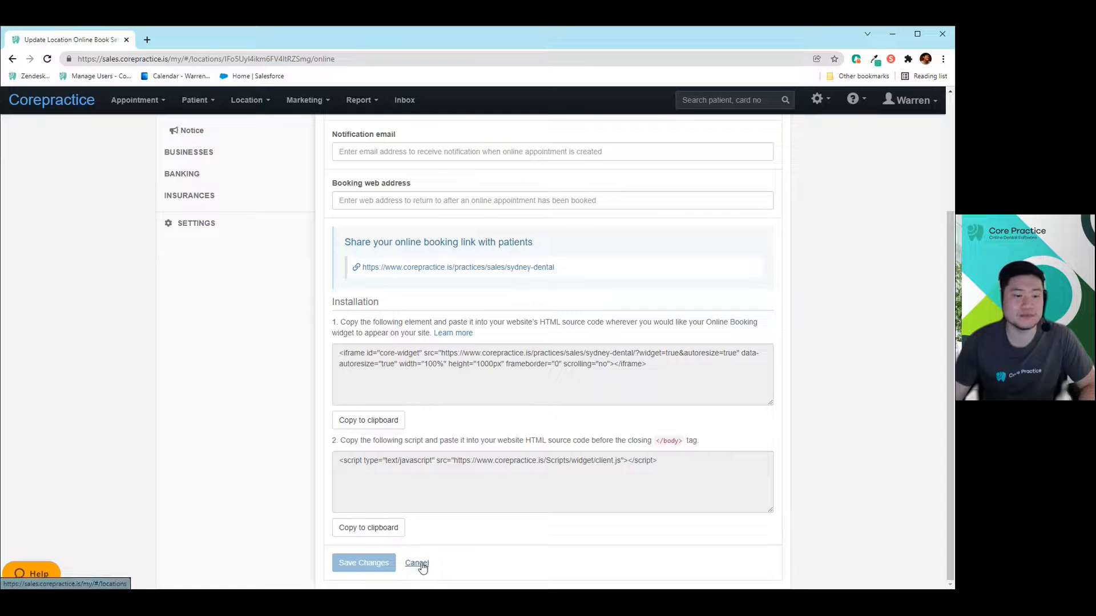
{"action": "mouse_move", "coordinate": [234, 470]}
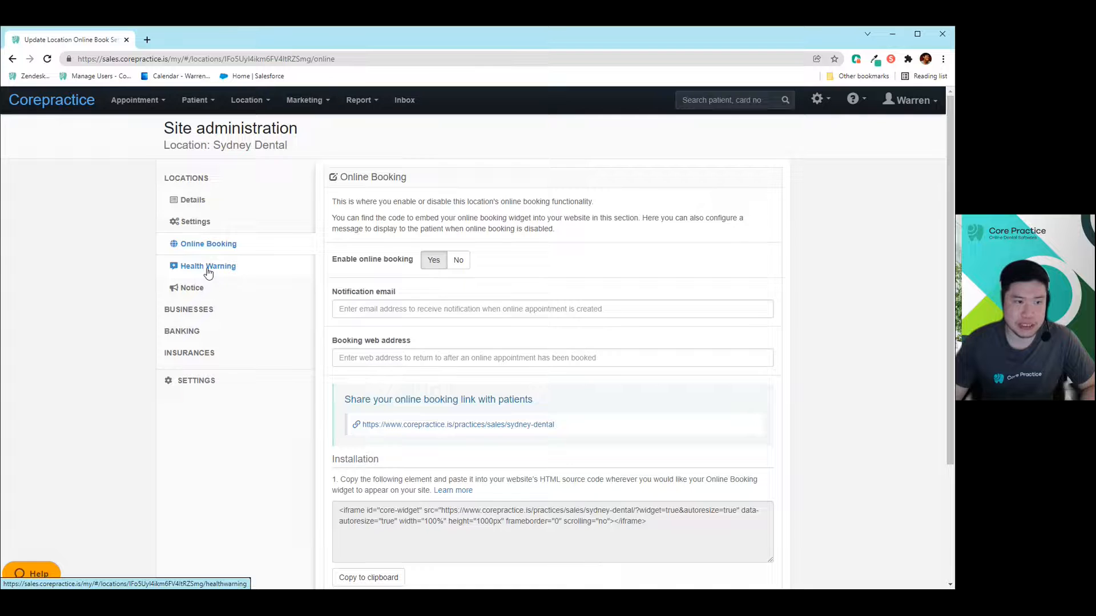
Open Health Warning and scroll through the empty warning and rejection message fields.
{"action": "left_click", "coordinate": [208, 266]}
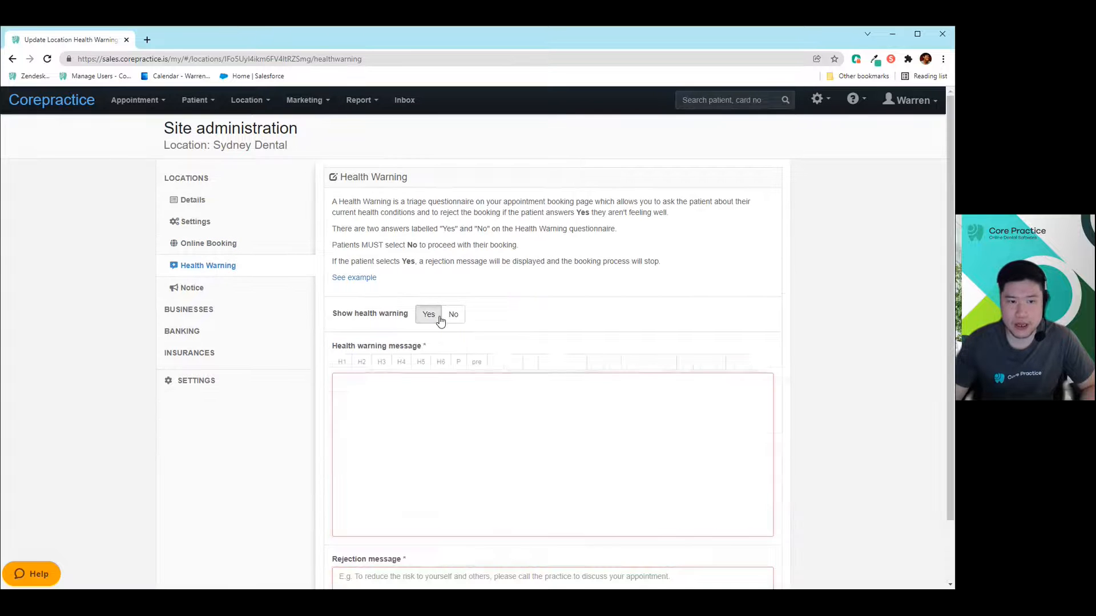
{"action": "scroll", "scroll_direction": "down", "scroll_amount": 3}
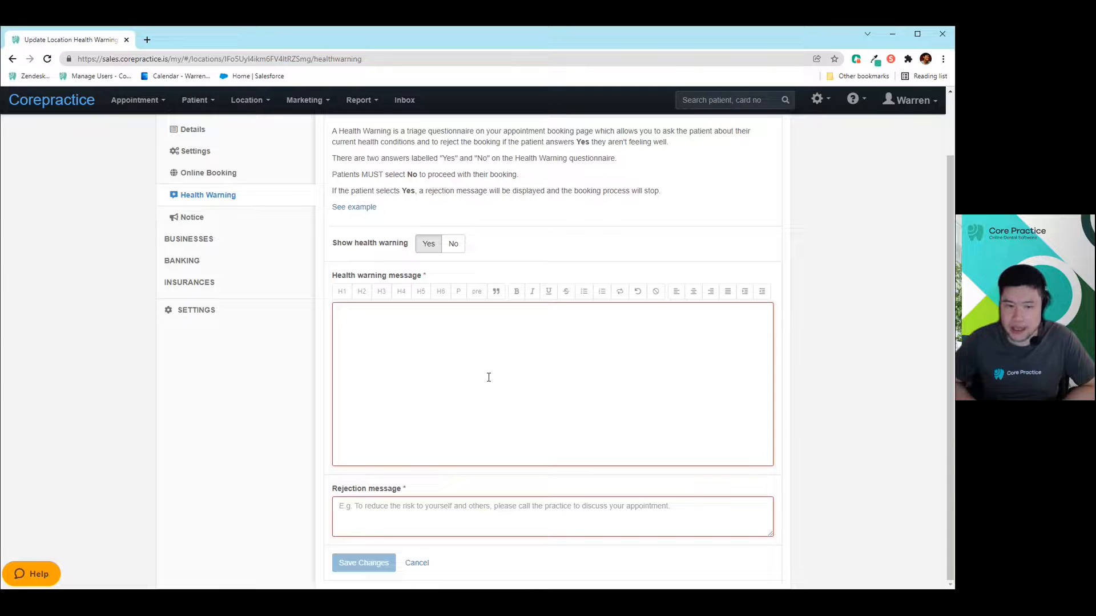
{"action": "mouse_move", "coordinate": [662, 261]}
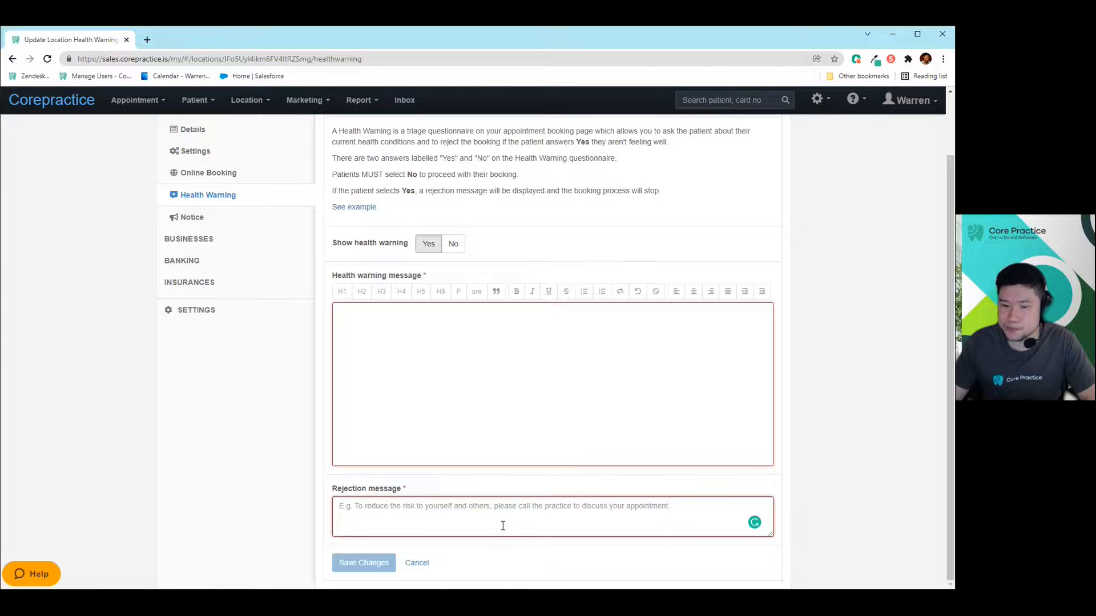
{"action": "mouse_move", "coordinate": [361, 418]}
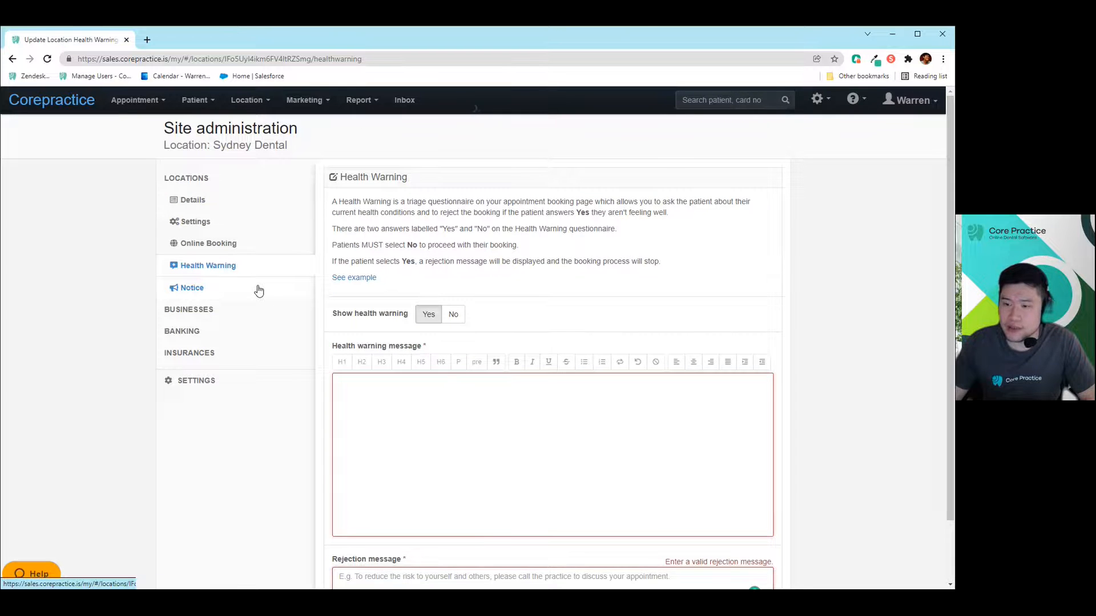
Show the Notice page with its Test notice title and message.
{"action": "left_click", "coordinate": [192, 287]}
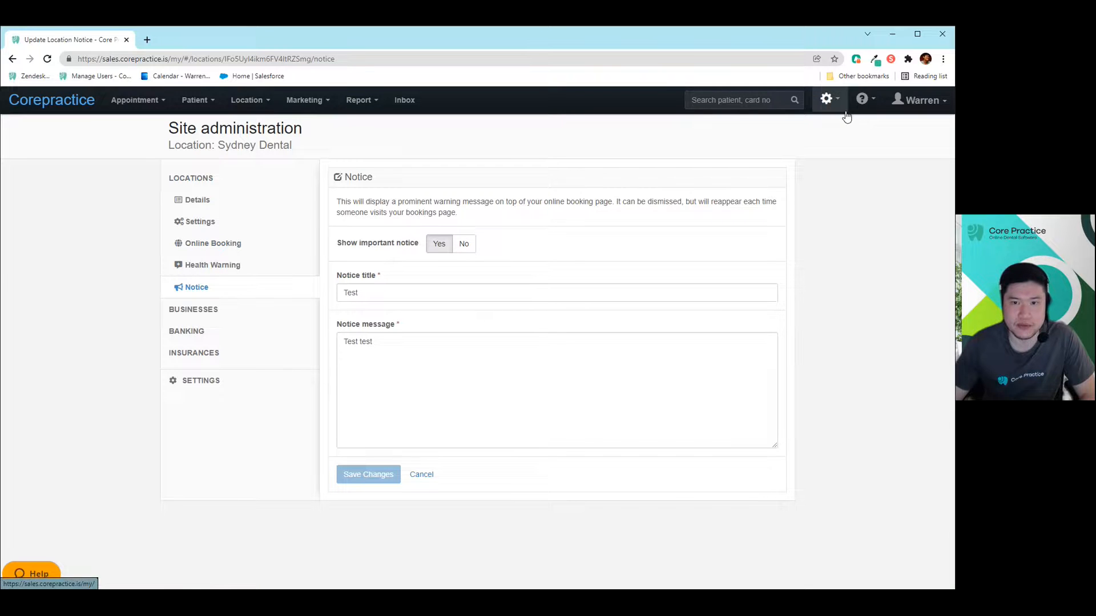
{"action": "mouse_move", "coordinate": [213, 243]}
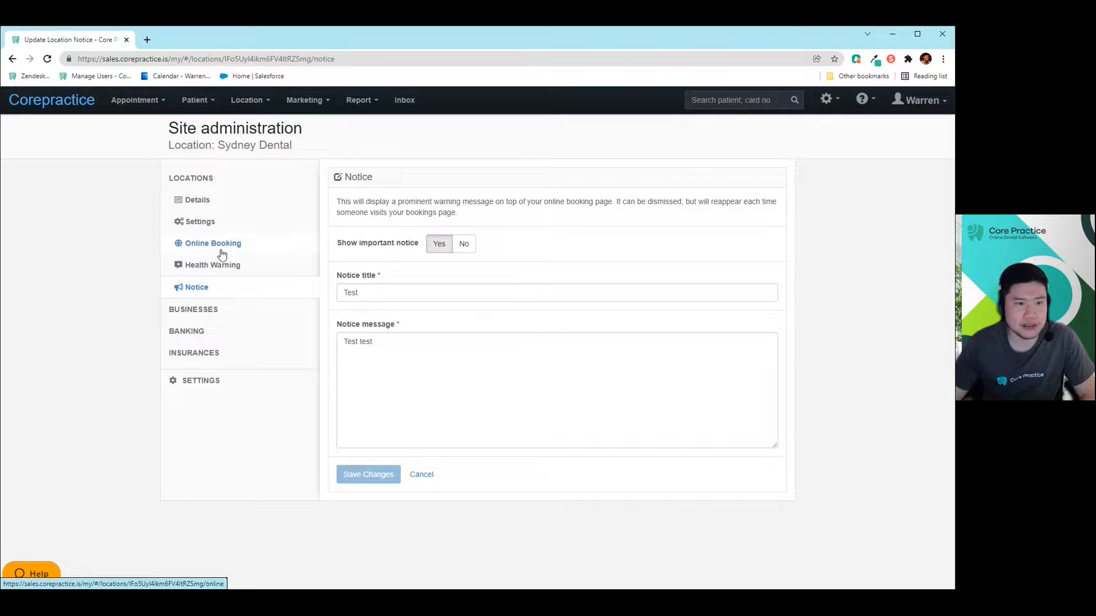
Open Sydney Dental's patient booking link in a new tab from Online Booking.
{"action": "left_click", "coordinate": [212, 242]}
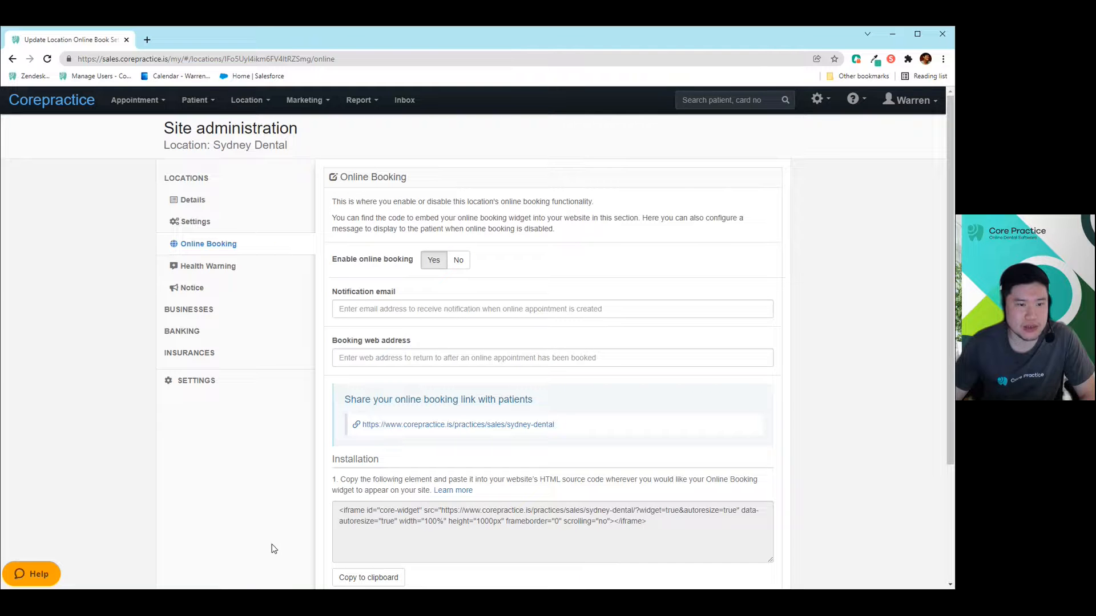
{"action": "mouse_move", "coordinate": [404, 426]}
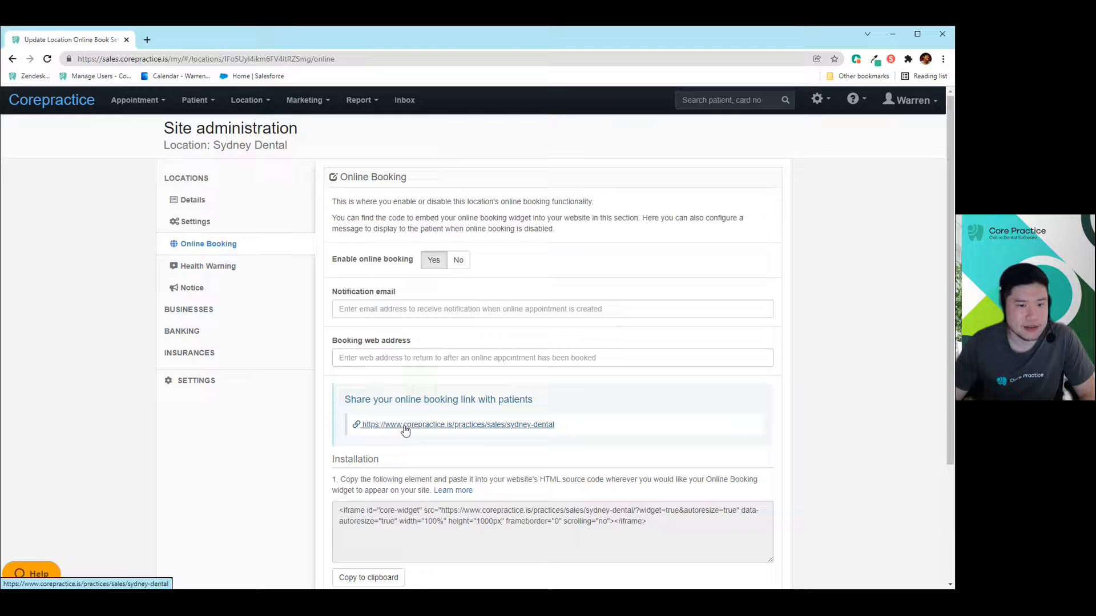
{"action": "left_click", "coordinate": [457, 424]}
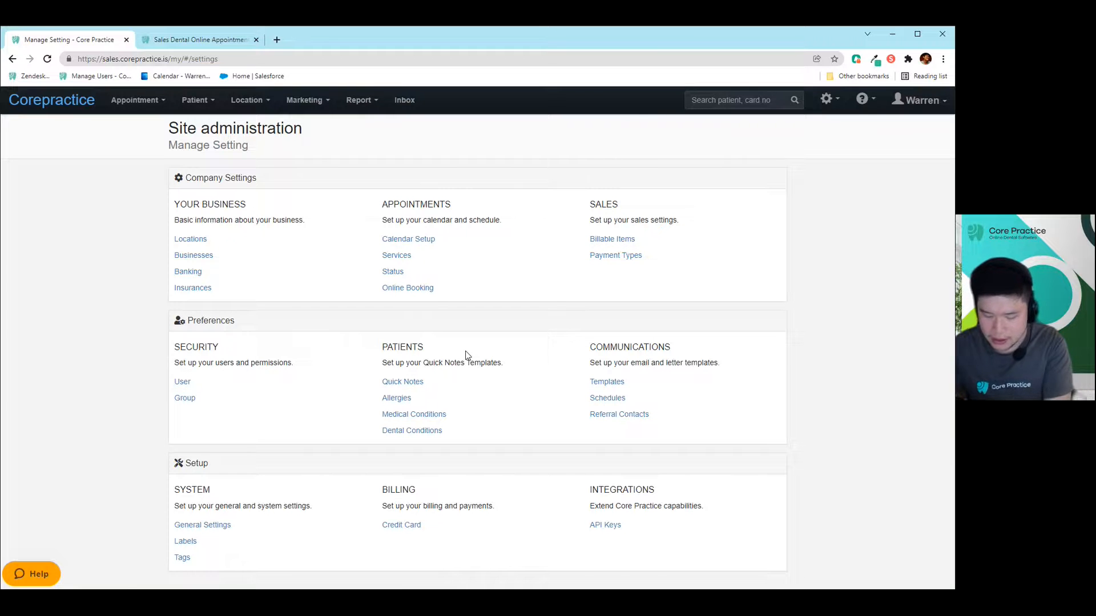
{"action": "mouse_move", "coordinate": [619, 414]}
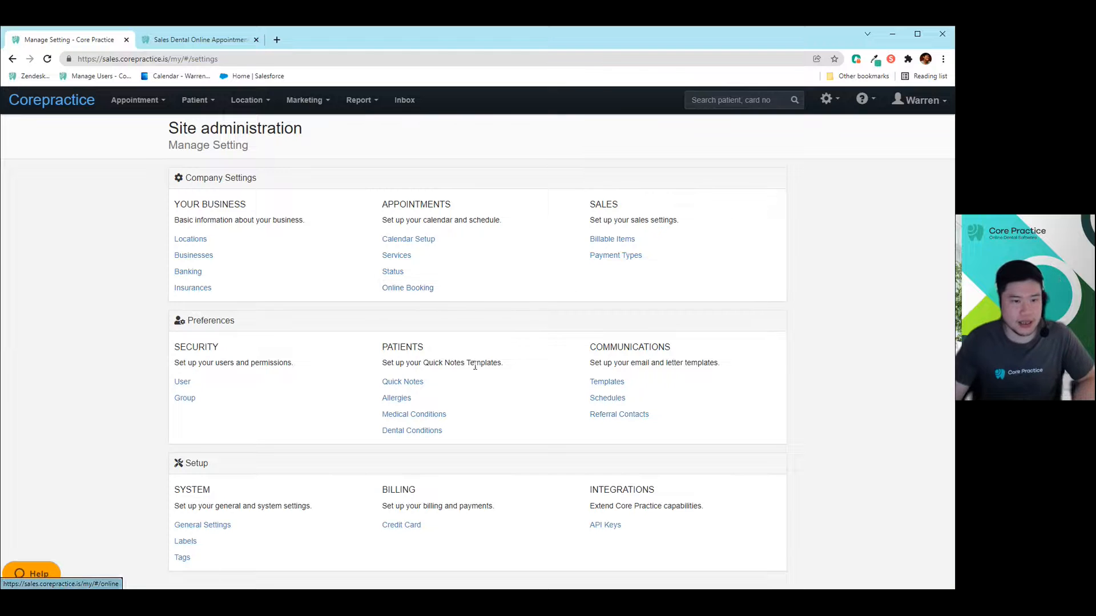
Open the company-wide Online Booking widget settings under Appointments.
{"action": "left_click", "coordinate": [828, 99]}
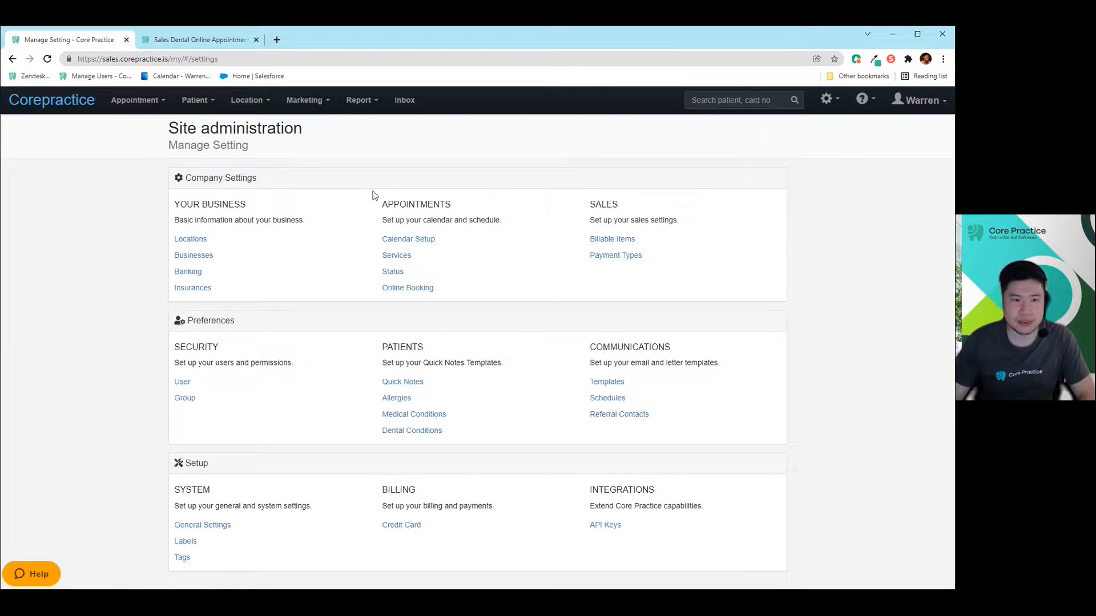
{"action": "mouse_move", "coordinate": [407, 287]}
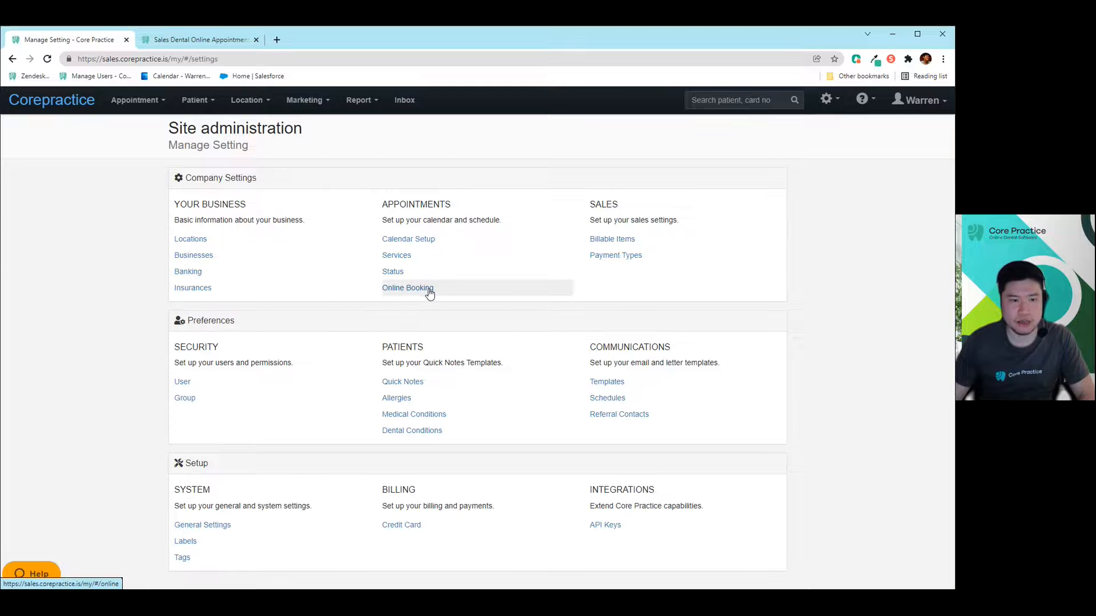
{"action": "left_click", "coordinate": [407, 287]}
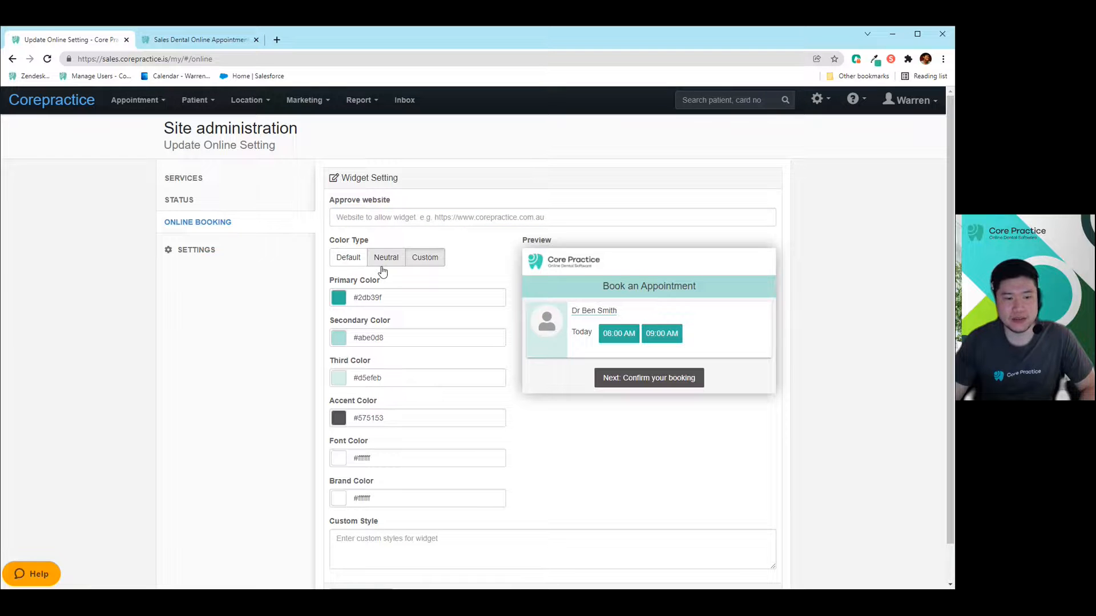
Switch the widget to Custom colours with teal primary and secondary colours.
{"action": "left_click", "coordinate": [424, 257]}
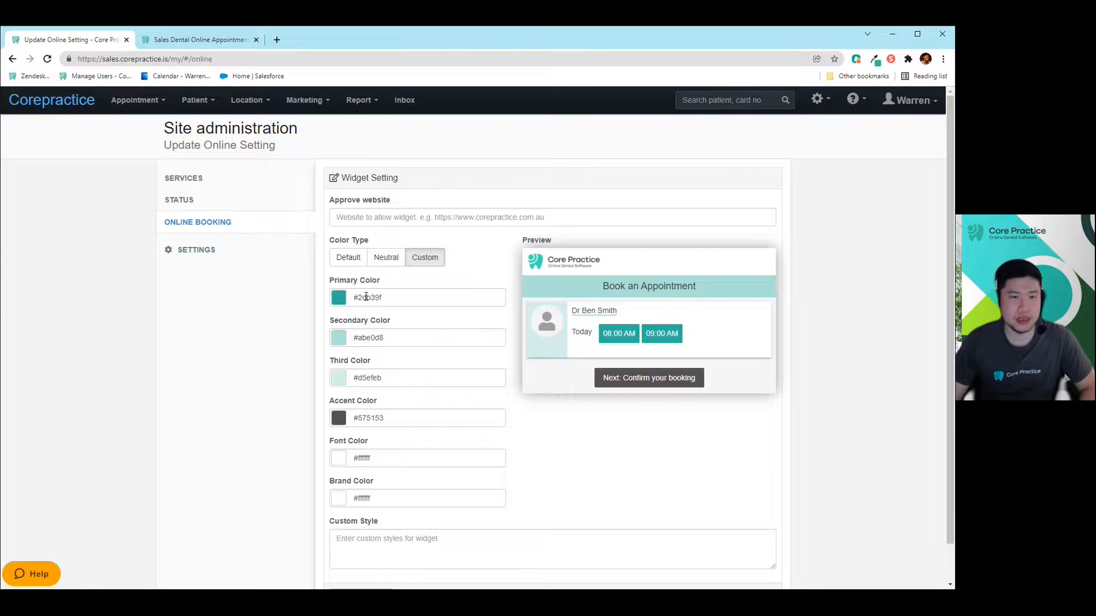
{"action": "left_click", "coordinate": [339, 296]}
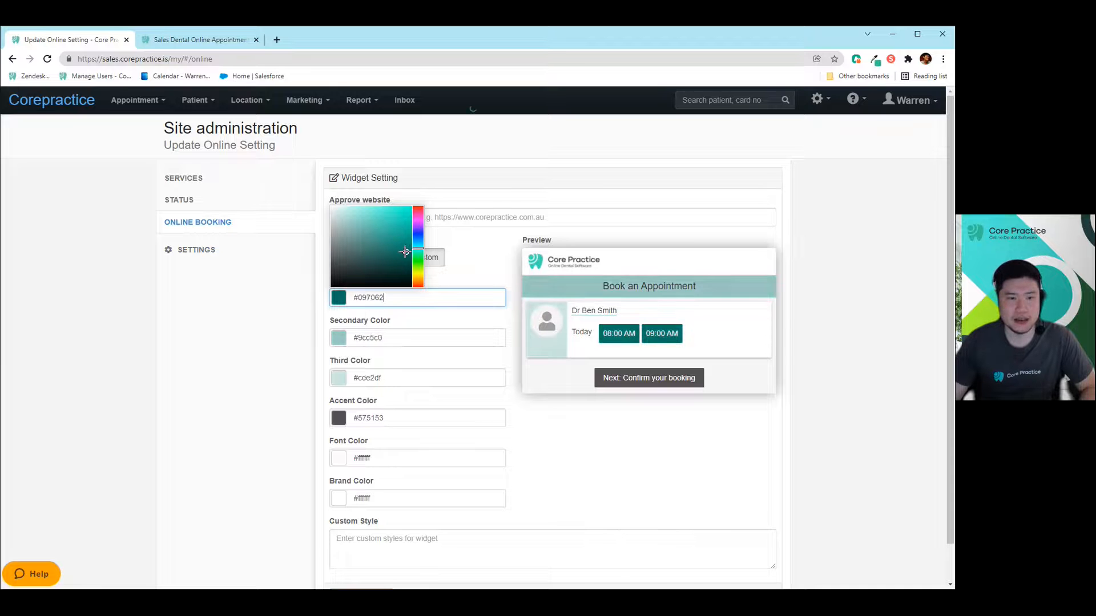
{"action": "left_click", "coordinate": [393, 224]}
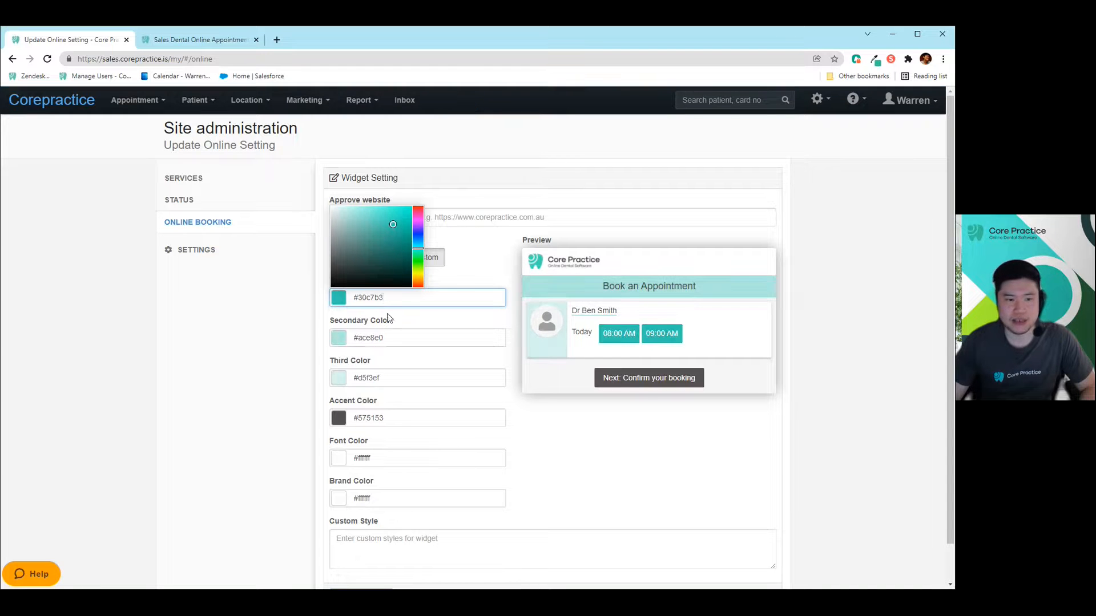
{"action": "left_click", "coordinate": [395, 234]}
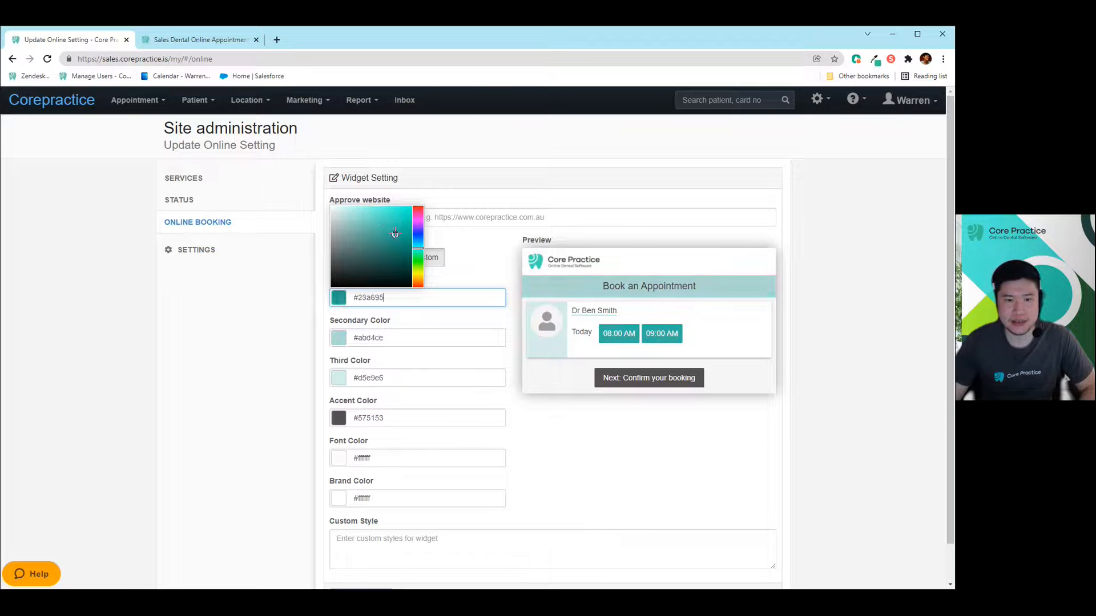
{"action": "left_click", "coordinate": [401, 229]}
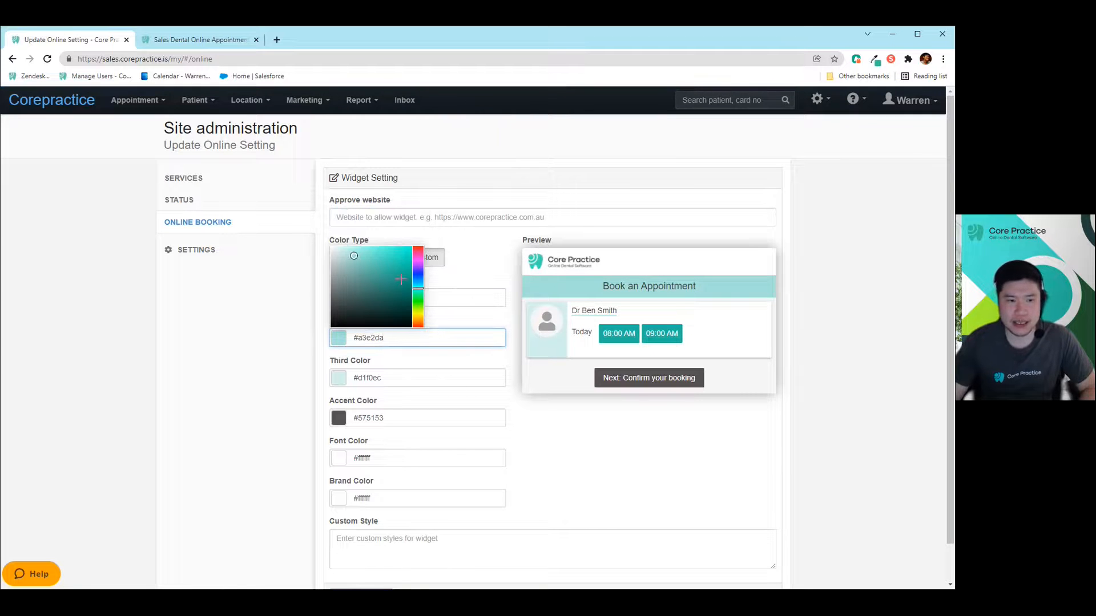
{"action": "left_click", "coordinate": [395, 264]}
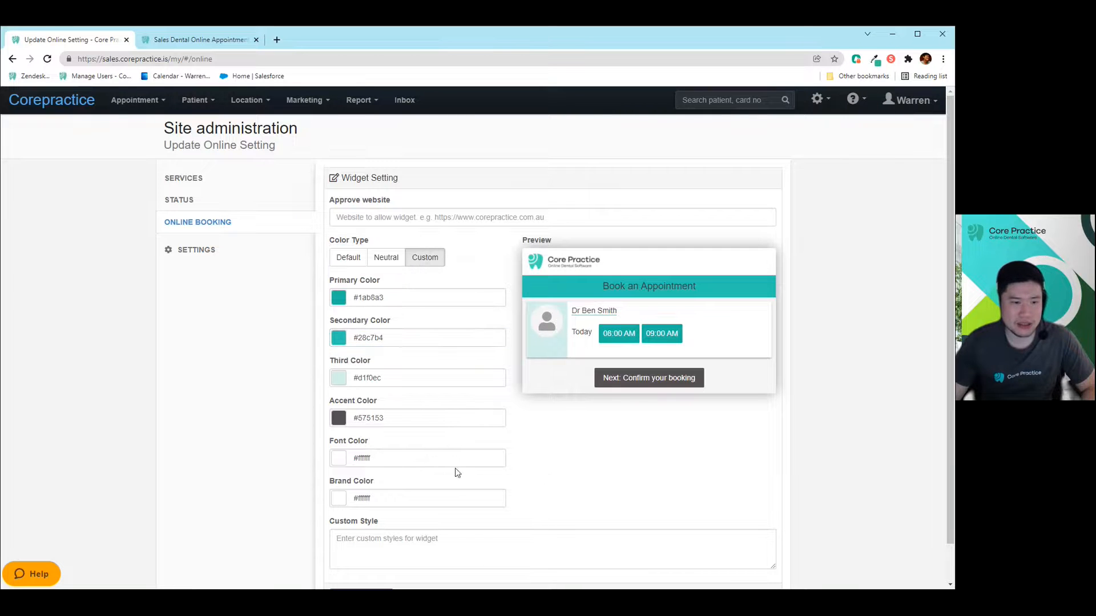
Give the widget a pink accent colour and return to Manage Setting.
{"action": "left_click", "coordinate": [338, 337]}
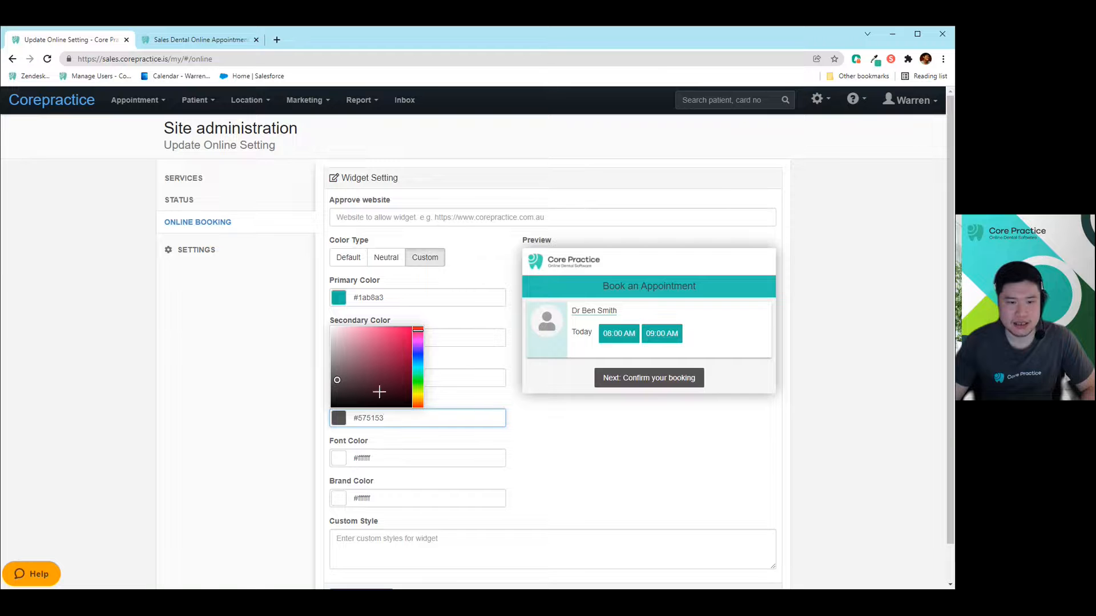
{"action": "left_click", "coordinate": [386, 357]}
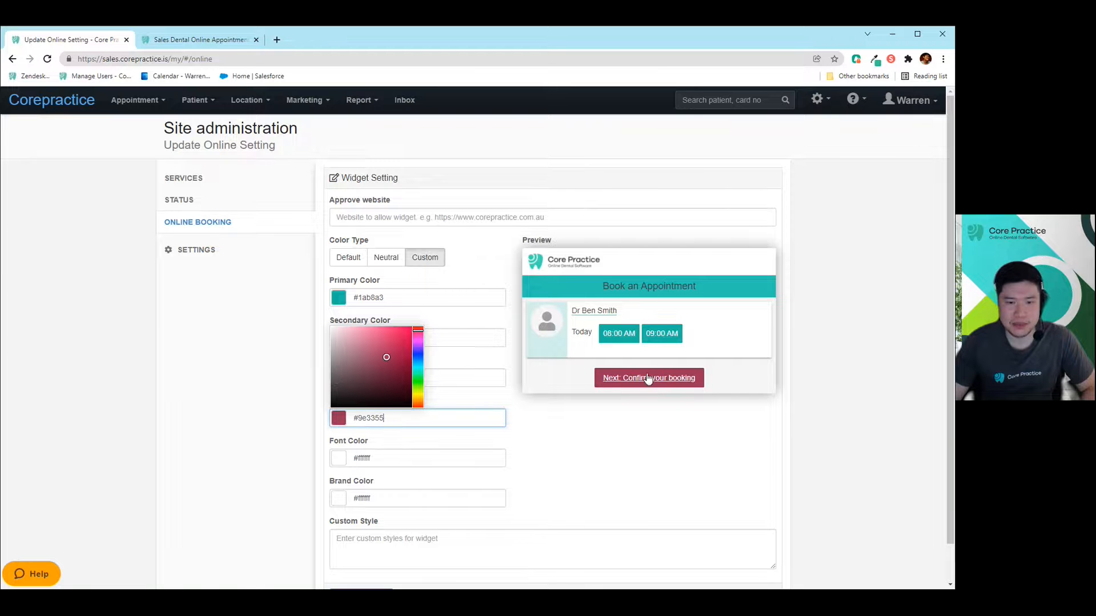
{"action": "left_click", "coordinate": [399, 342]}
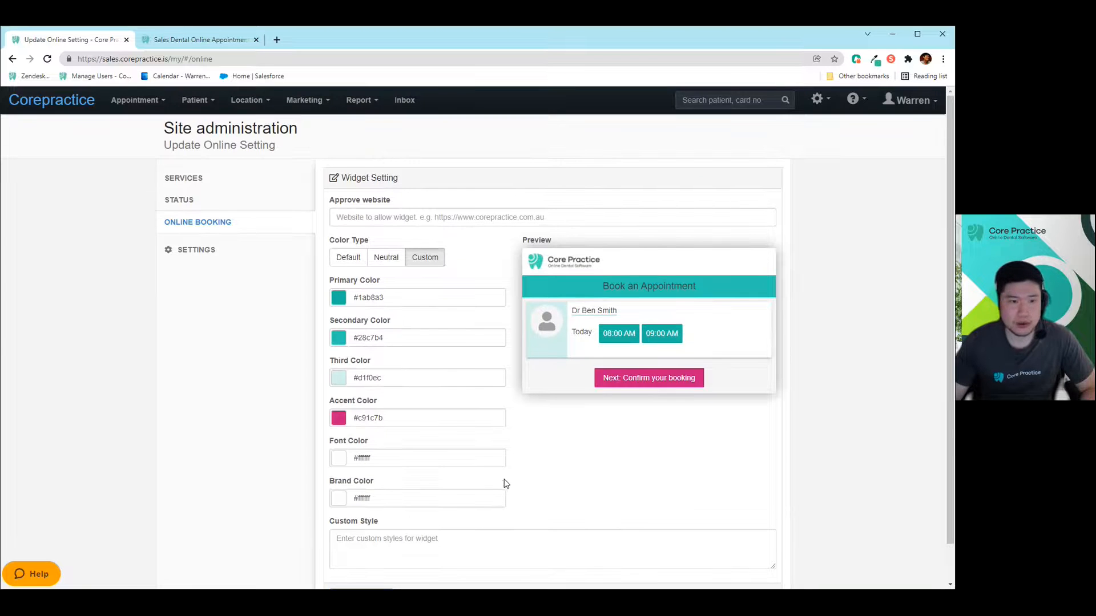
{"action": "left_click", "coordinate": [196, 250]}
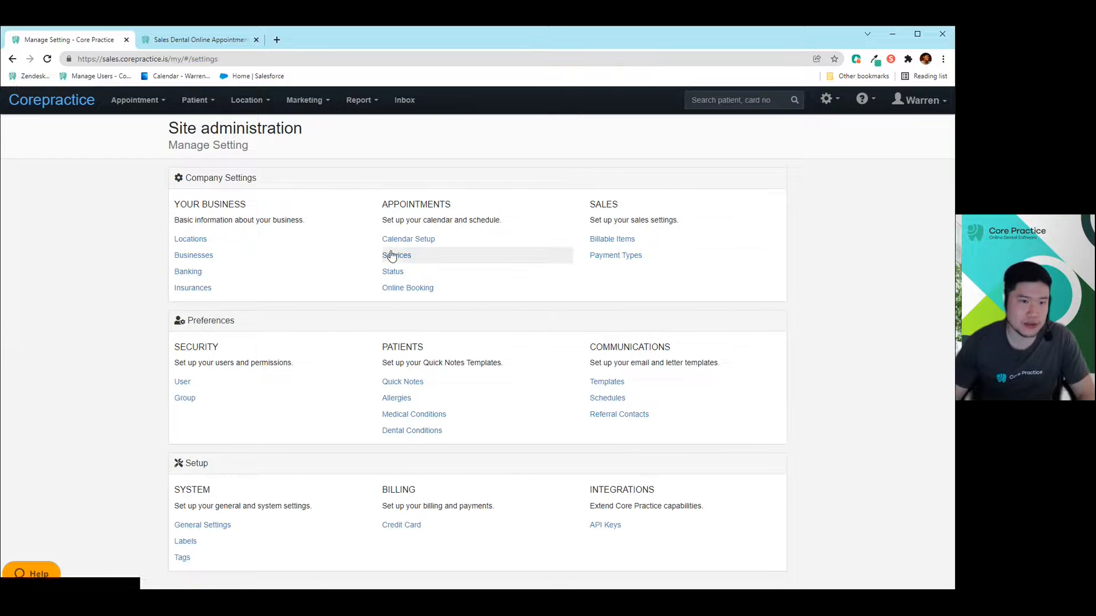
Open the Services list showing all 21 appointment services.
{"action": "left_click", "coordinate": [396, 255]}
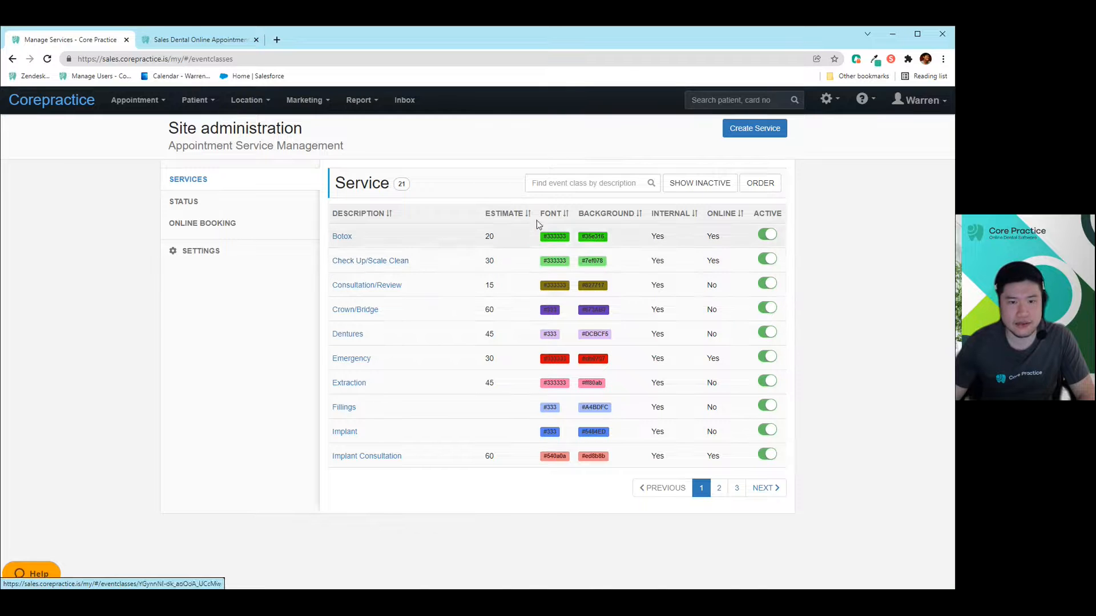
{"action": "mouse_move", "coordinate": [715, 331]}
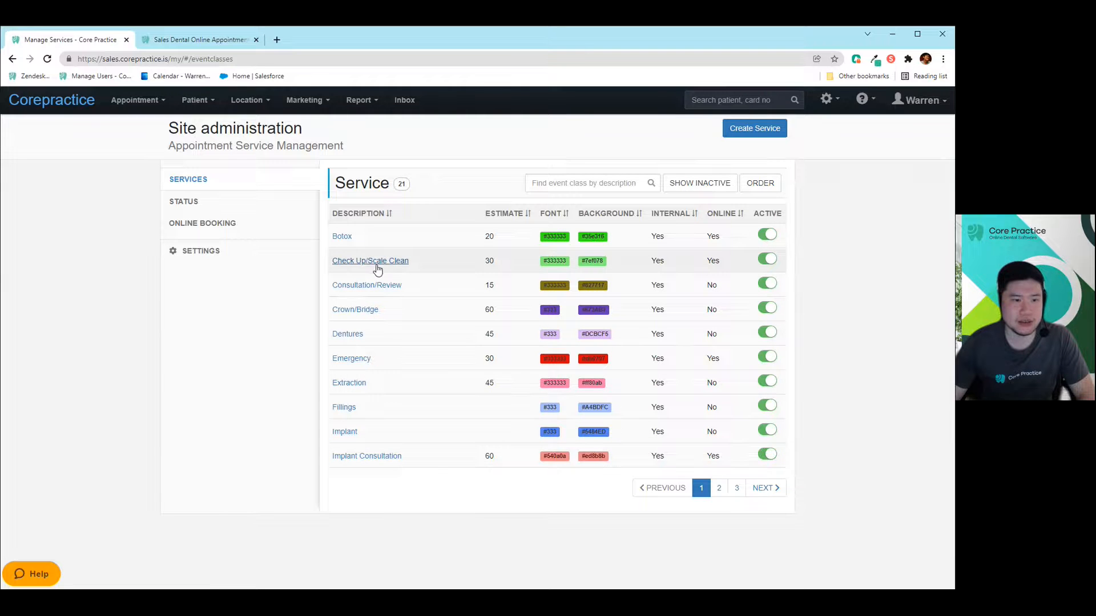
Set Check Up/Scale Clean's online booking type to Check Up & Clean, unsaved.
{"action": "left_click", "coordinate": [371, 260]}
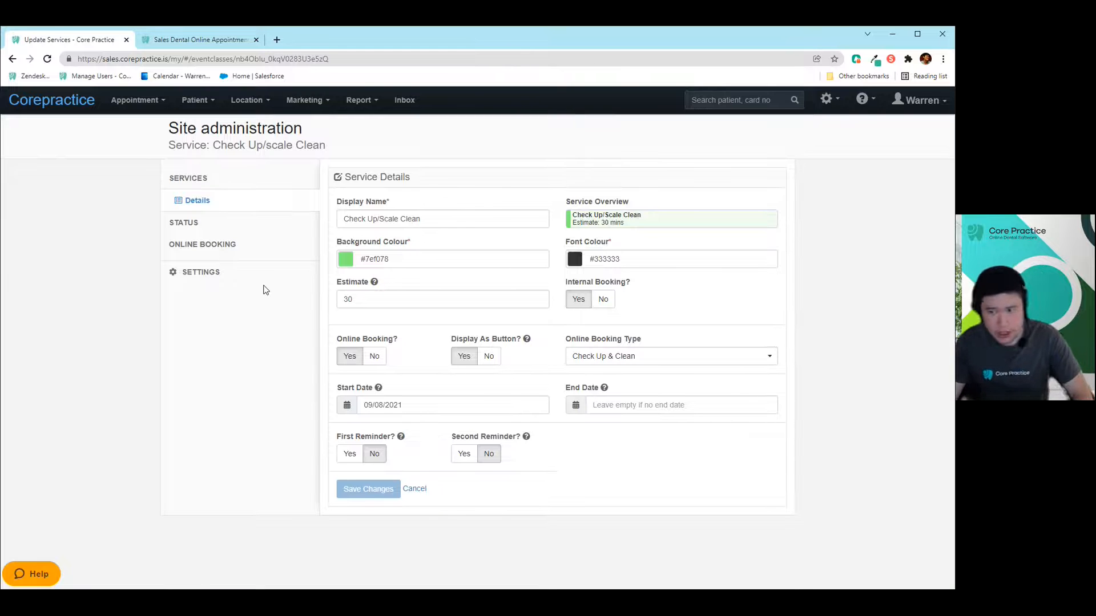
{"action": "mouse_move", "coordinate": [331, 343]}
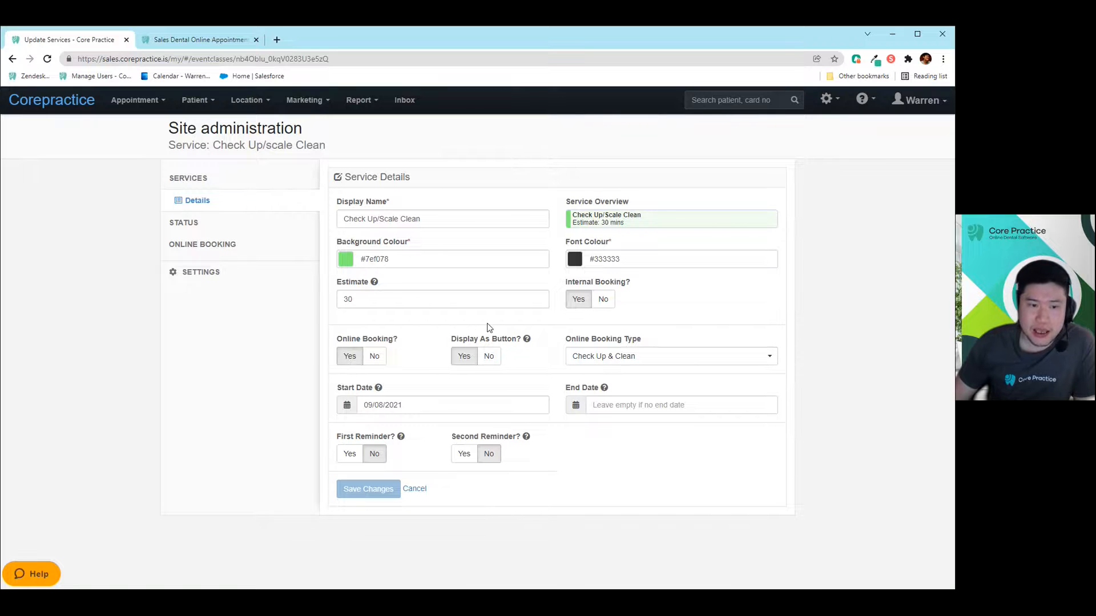
{"action": "mouse_move", "coordinate": [464, 379]}
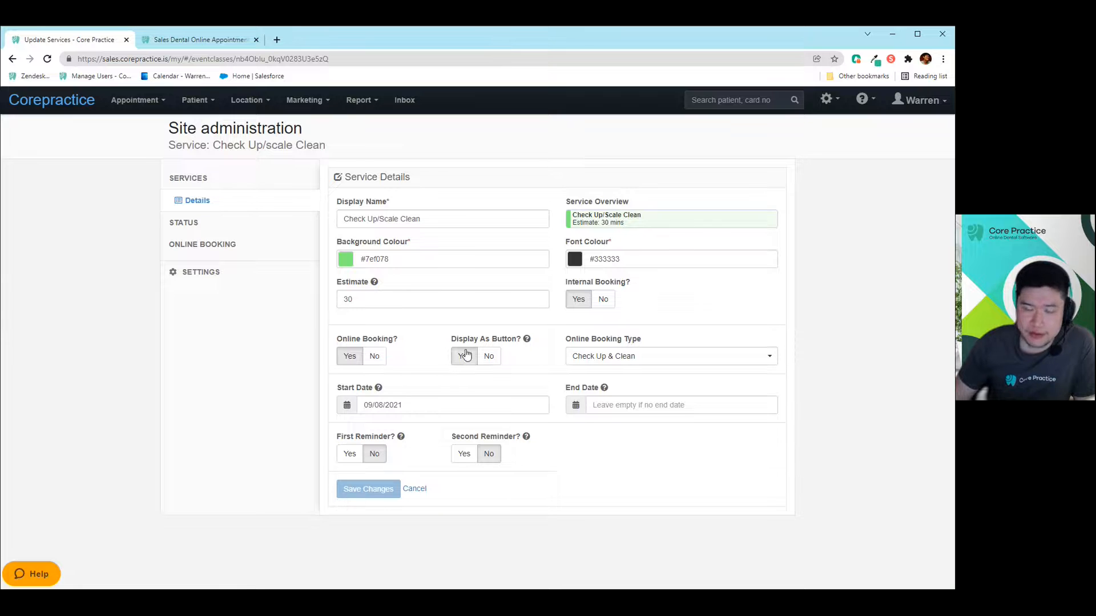
{"action": "left_click", "coordinate": [669, 356]}
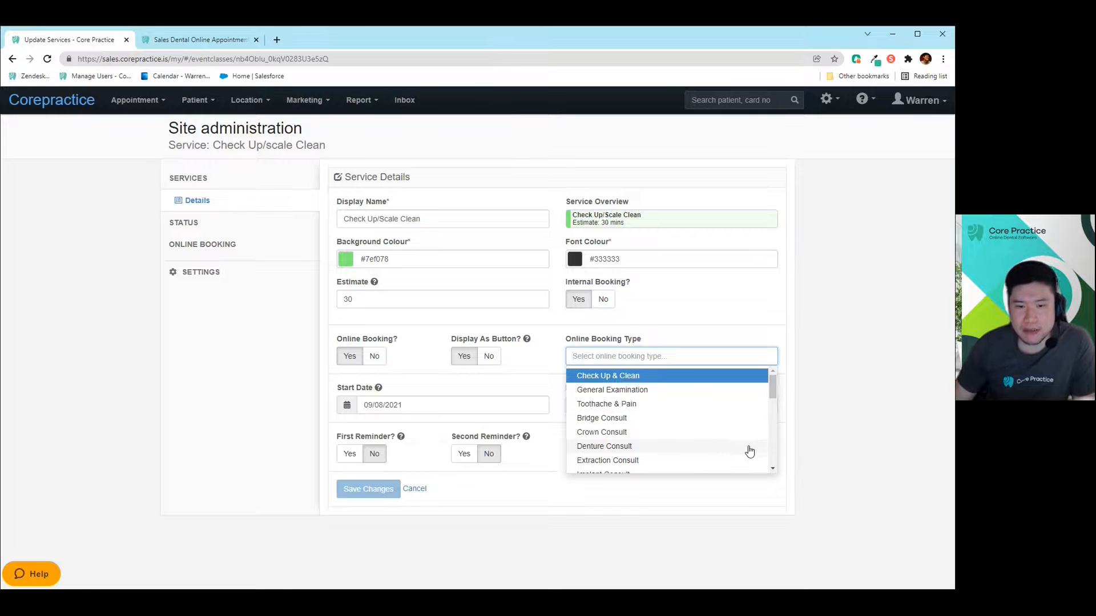
{"action": "scroll", "scroll_direction": "down", "scroll_amount": 3}
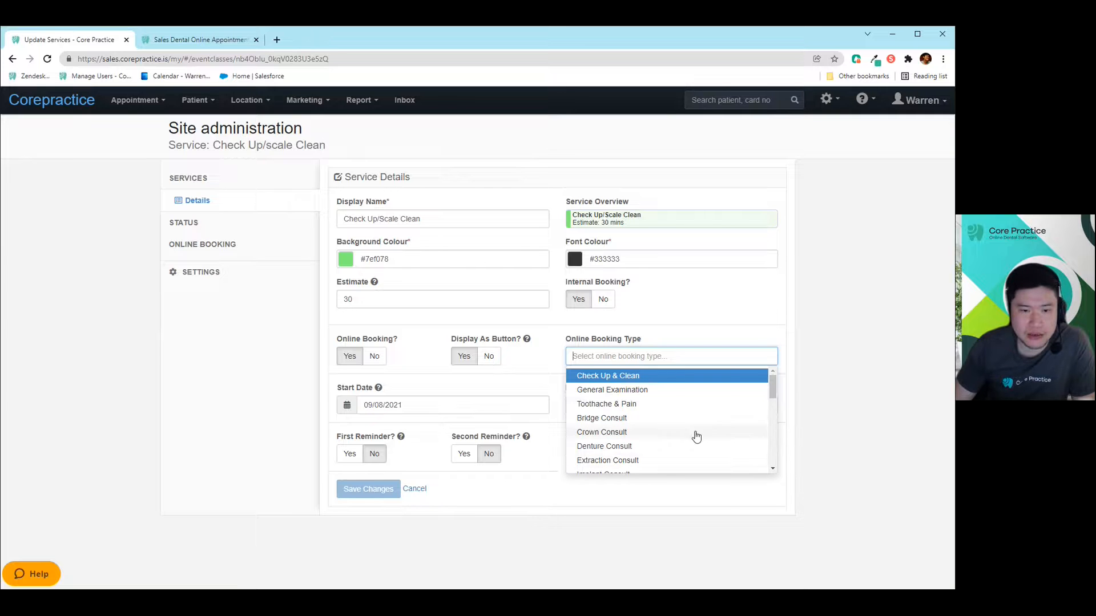
{"action": "mouse_move", "coordinate": [682, 413]}
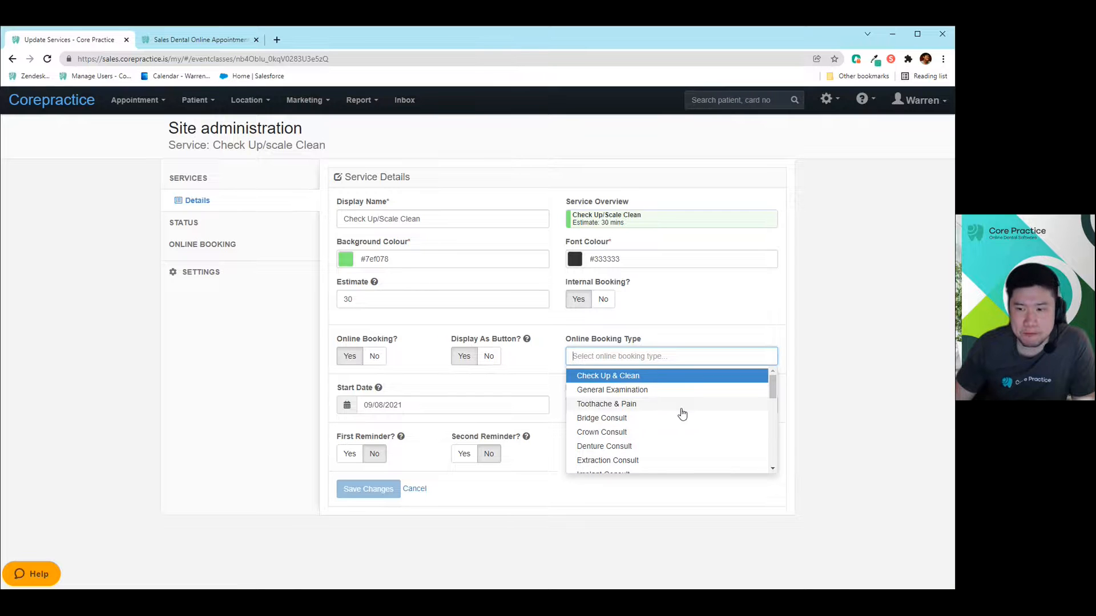
{"action": "mouse_move", "coordinate": [683, 417]}
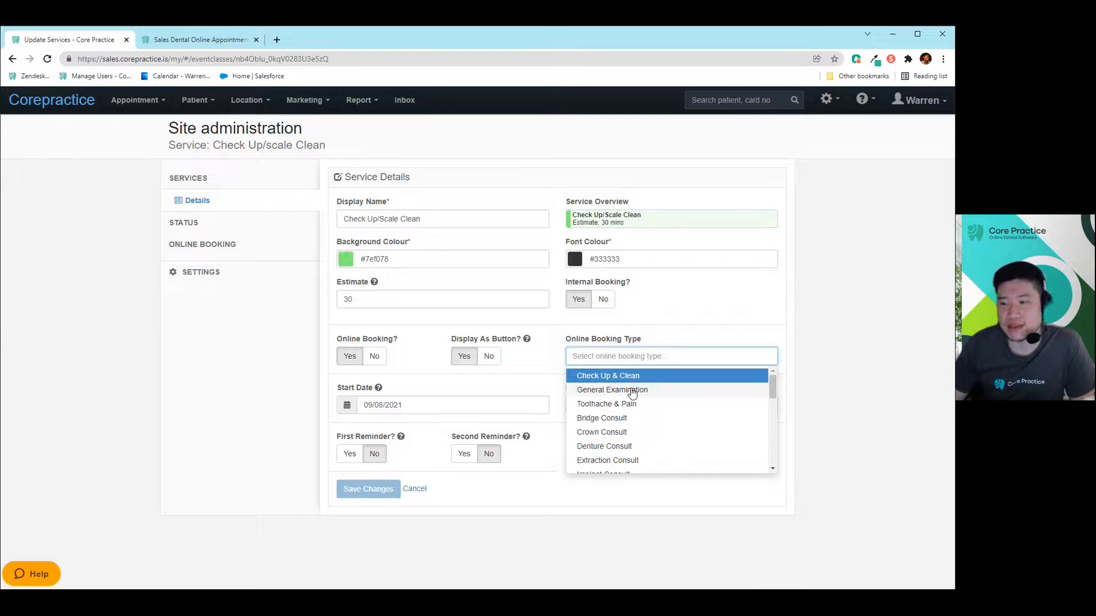
{"action": "scroll", "scroll_direction": "down", "scroll_amount": 3}
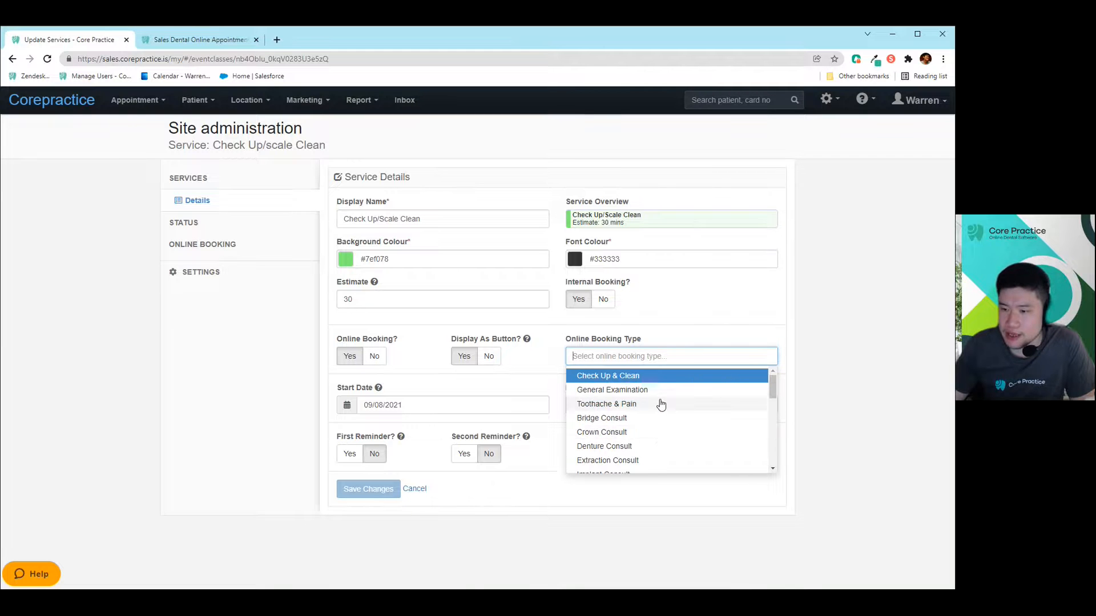
{"action": "mouse_move", "coordinate": [665, 406]}
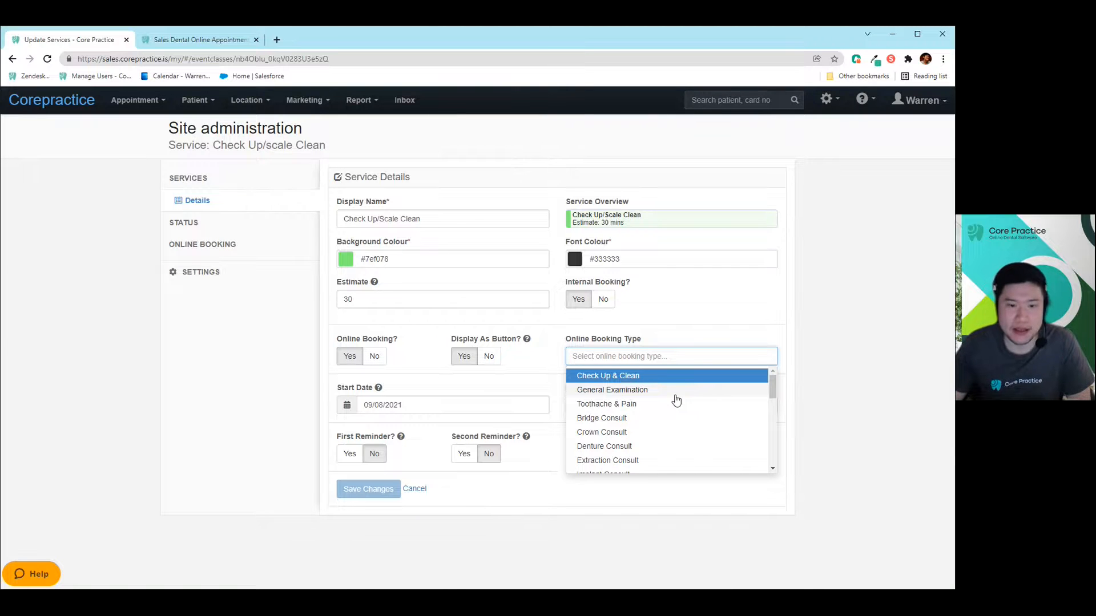
{"action": "scroll", "scroll_direction": "down", "scroll_amount": 3}
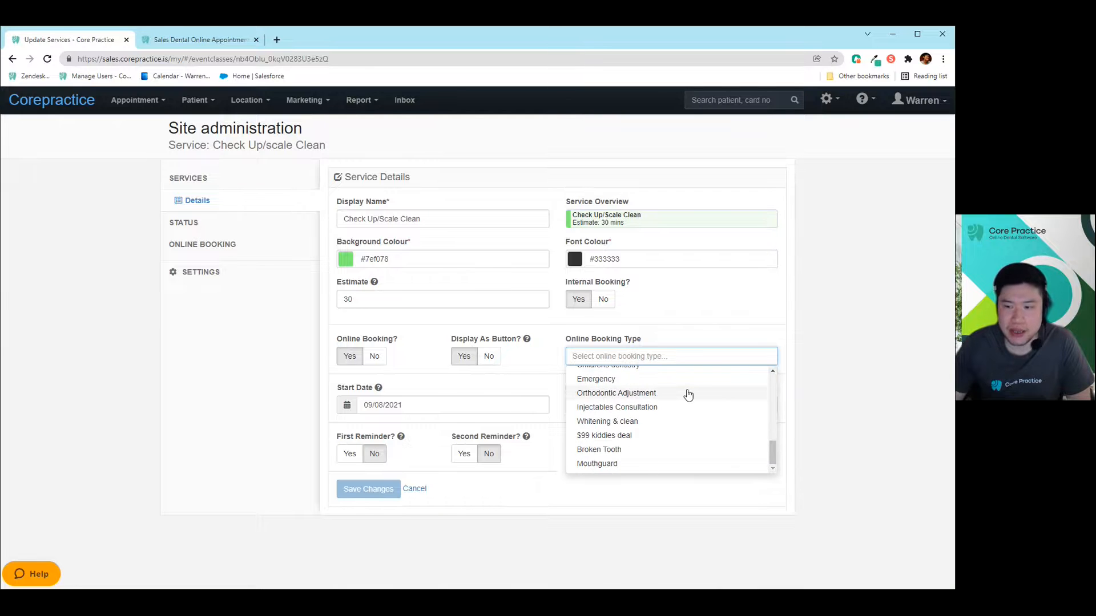
{"action": "mouse_move", "coordinate": [664, 392]}
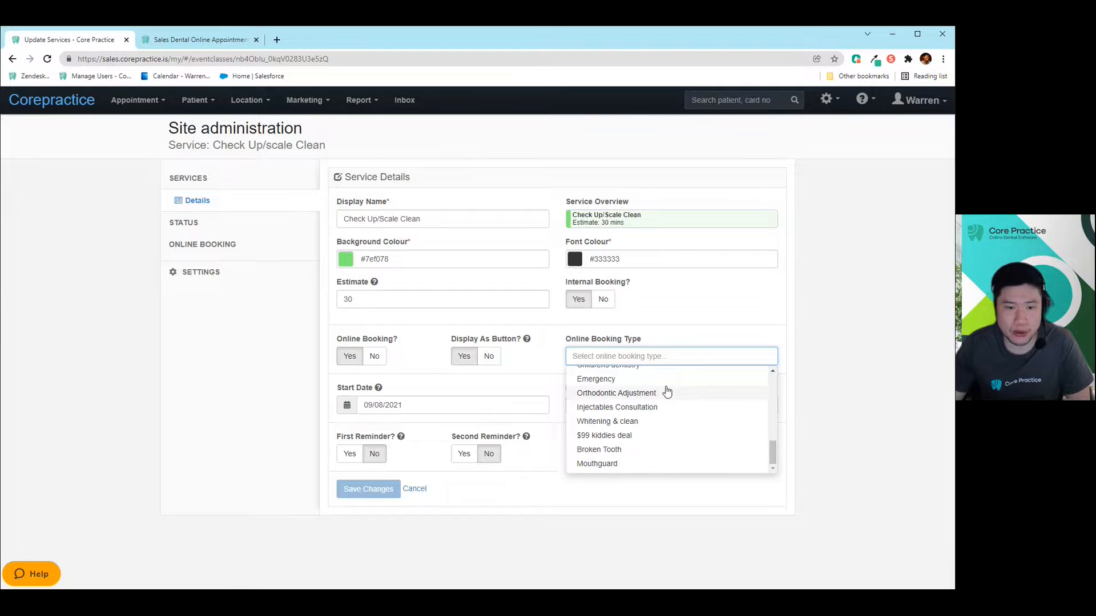
{"action": "left_click", "coordinate": [602, 364]}
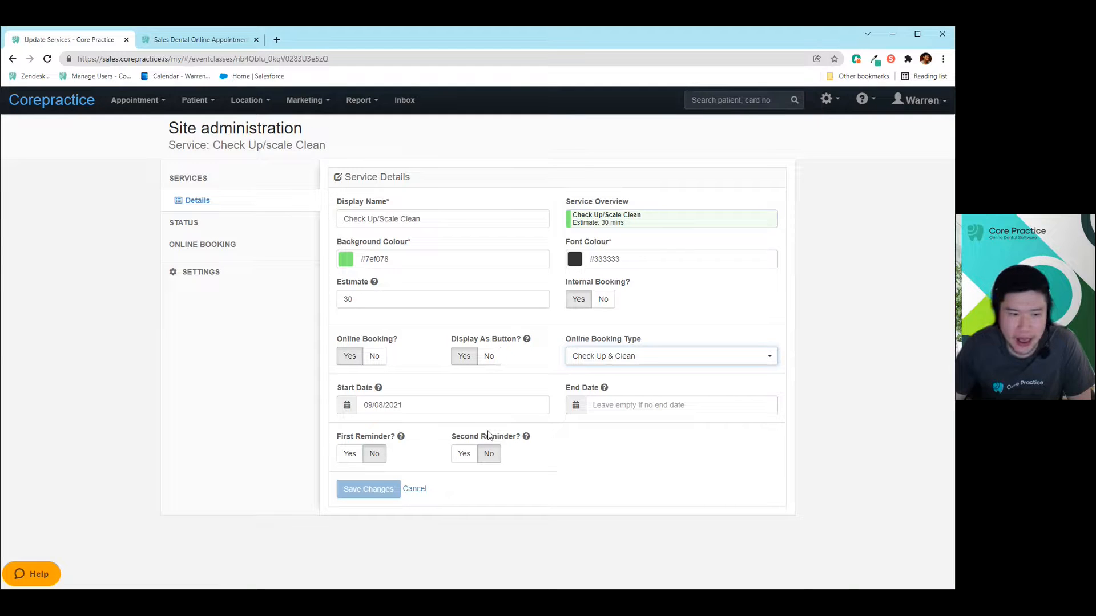
{"action": "mouse_move", "coordinate": [485, 433]}
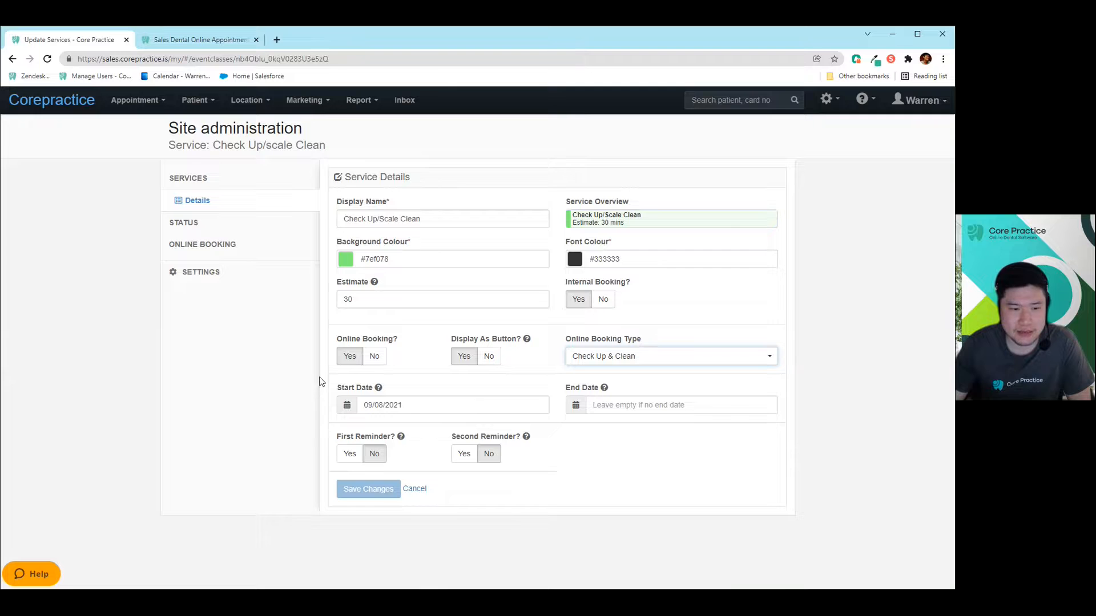
{"action": "mouse_move", "coordinate": [310, 440]}
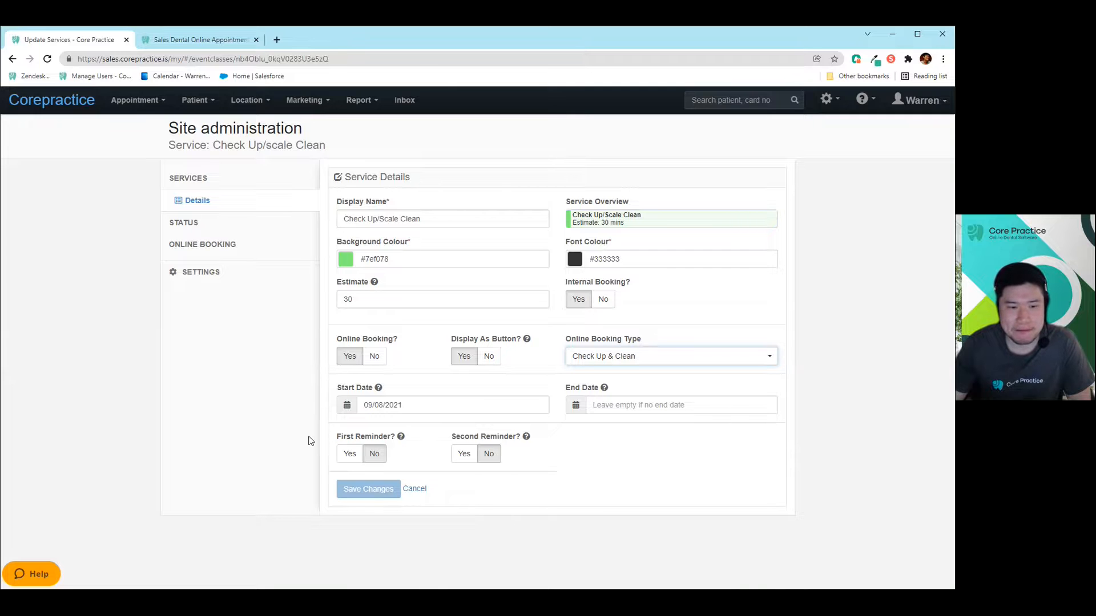
{"action": "mouse_move", "coordinate": [291, 416]}
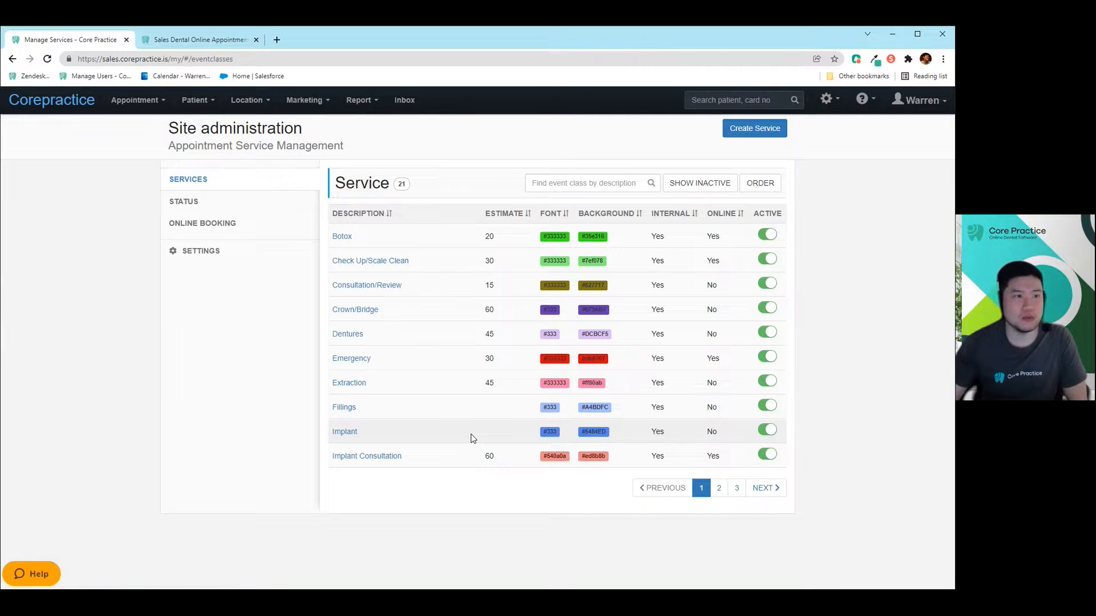
Go to Calendar Setup from the Appointment menu to list the 12 calendars.
{"action": "left_click", "coordinate": [134, 99]}
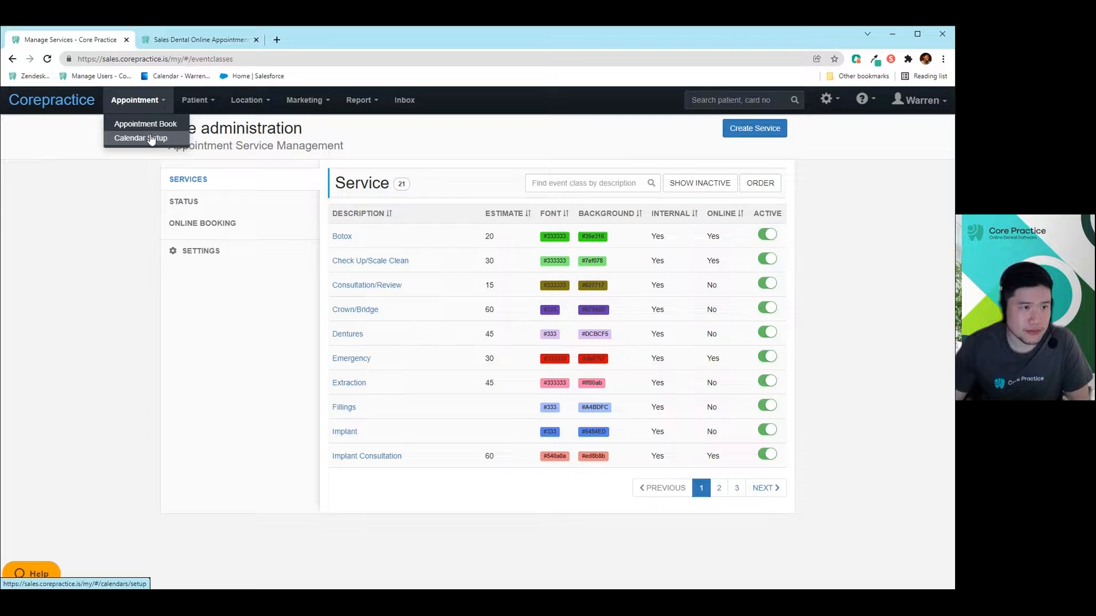
{"action": "left_click", "coordinate": [141, 138]}
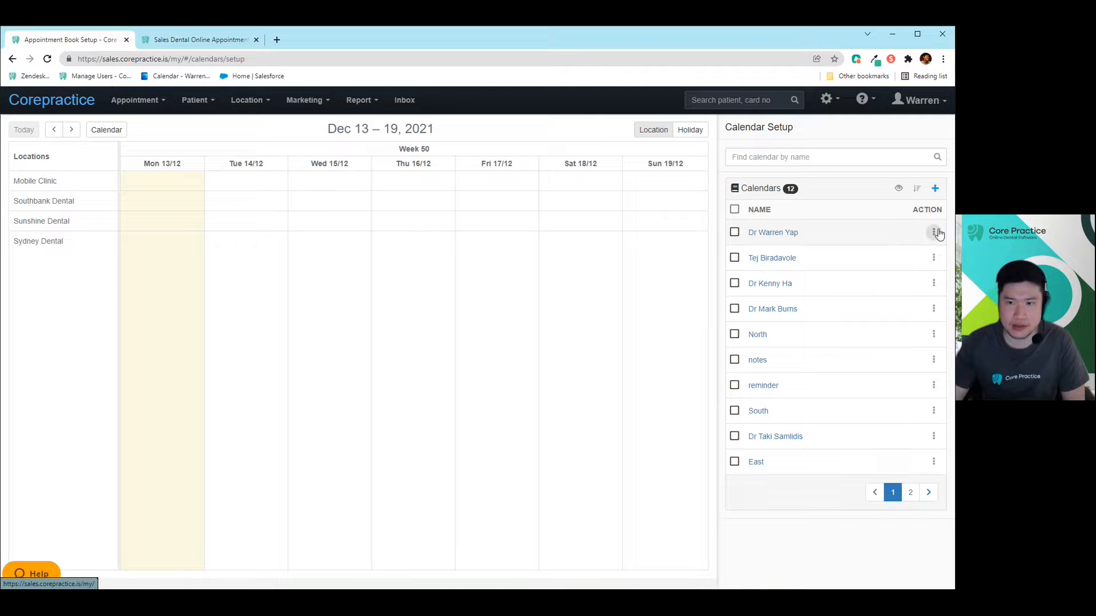
{"action": "mouse_move", "coordinate": [934, 232]}
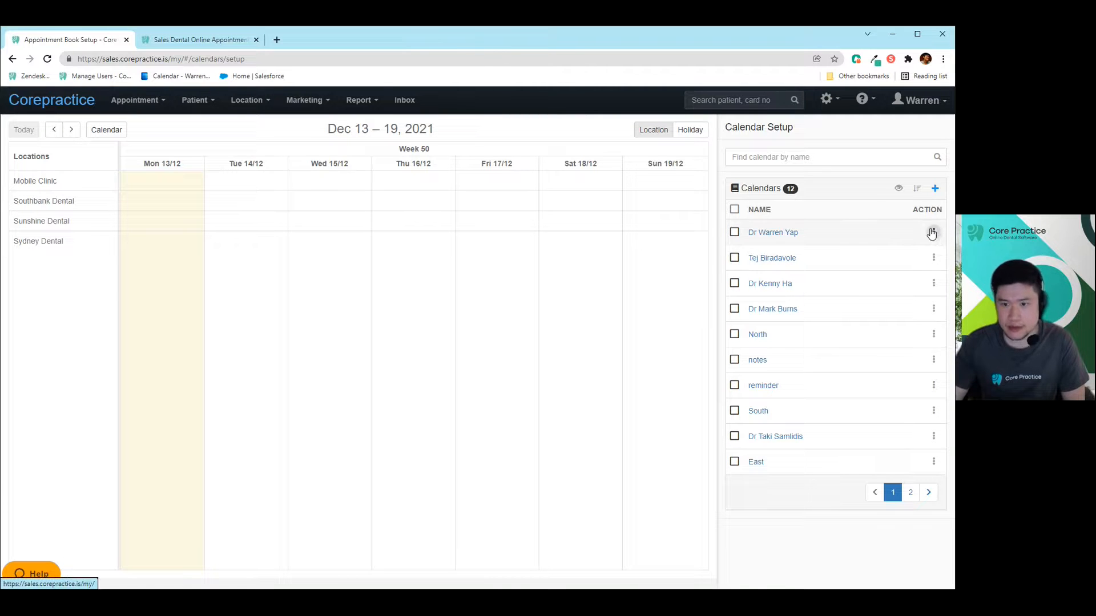
{"action": "left_click", "coordinate": [933, 232]}
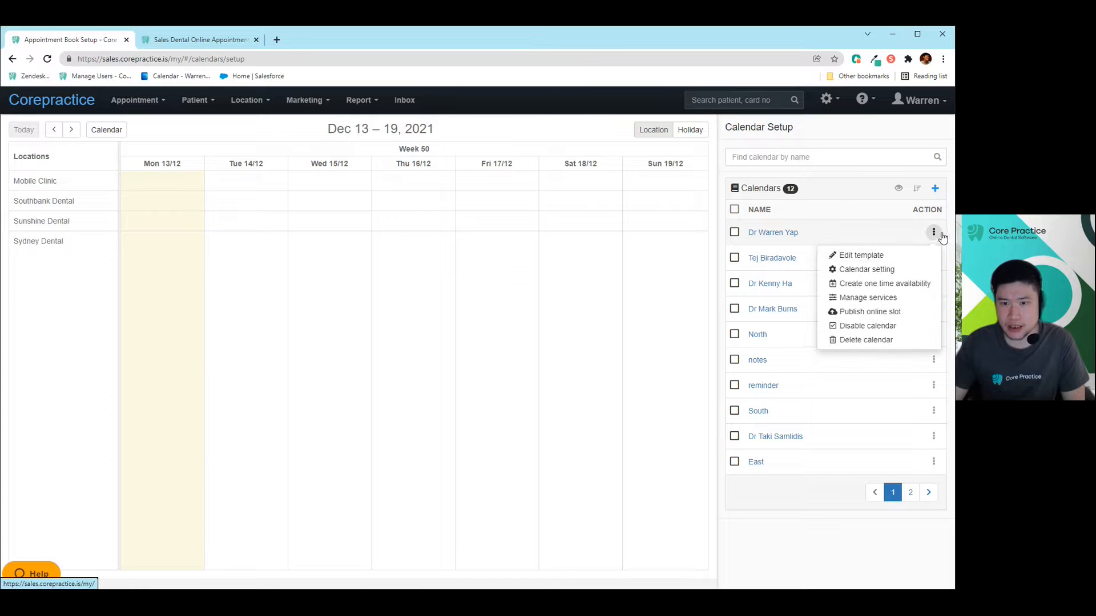
{"action": "mouse_move", "coordinate": [865, 268]}
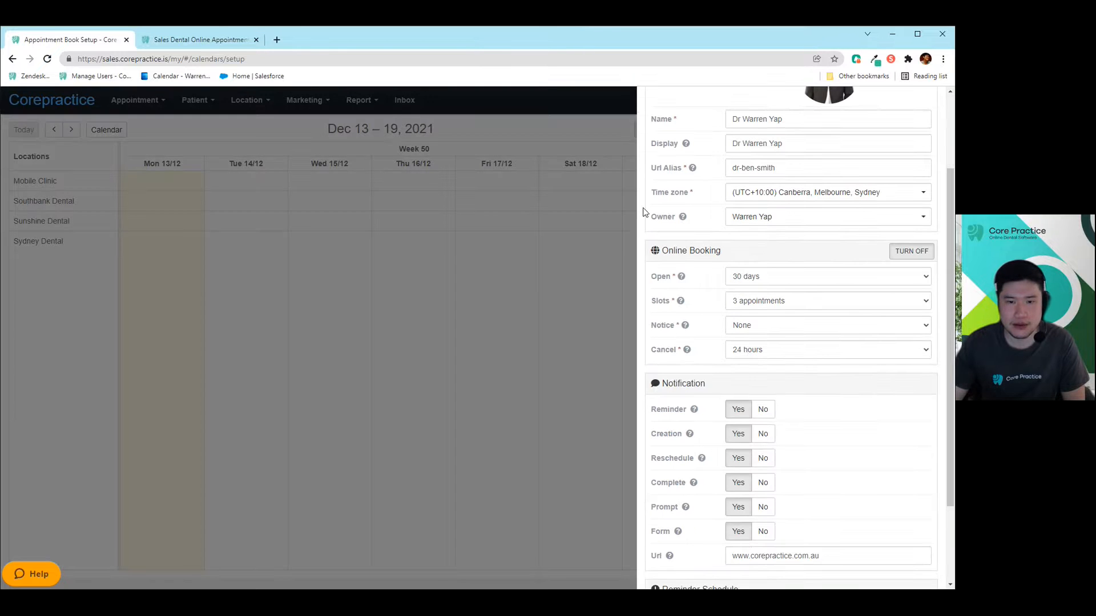
{"action": "mouse_move", "coordinate": [831, 398]}
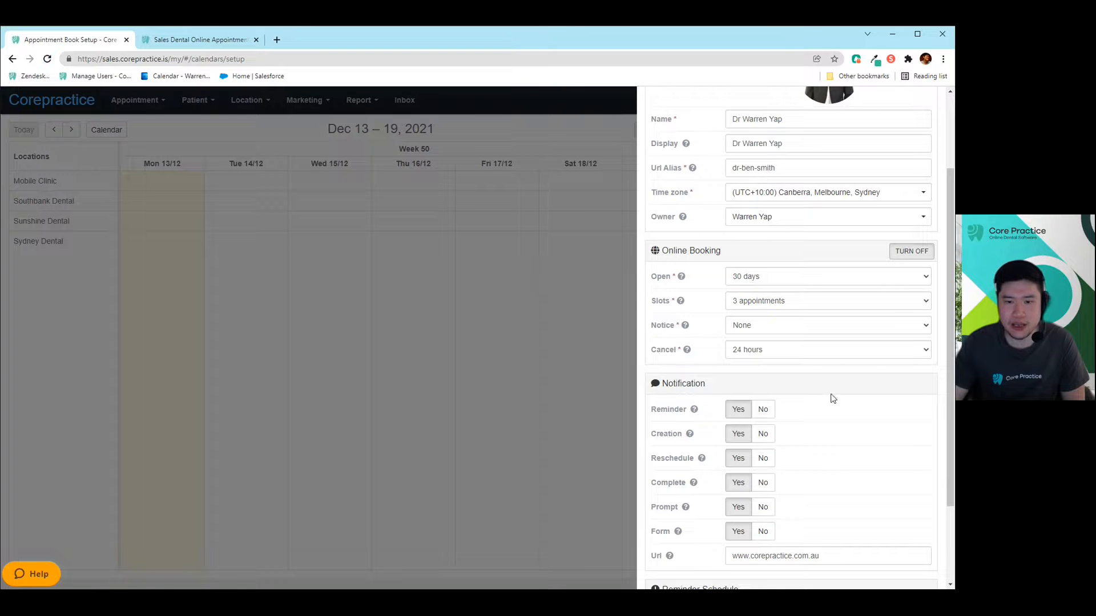
{"action": "scroll", "scroll_direction": "down", "scroll_amount": 3}
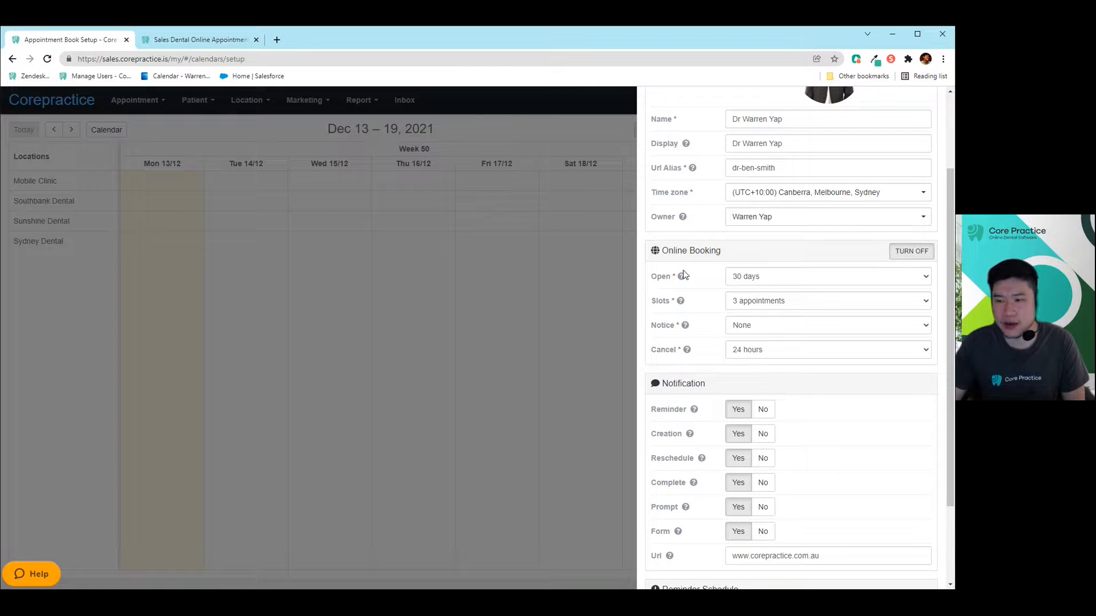
{"action": "left_click", "coordinate": [827, 276]}
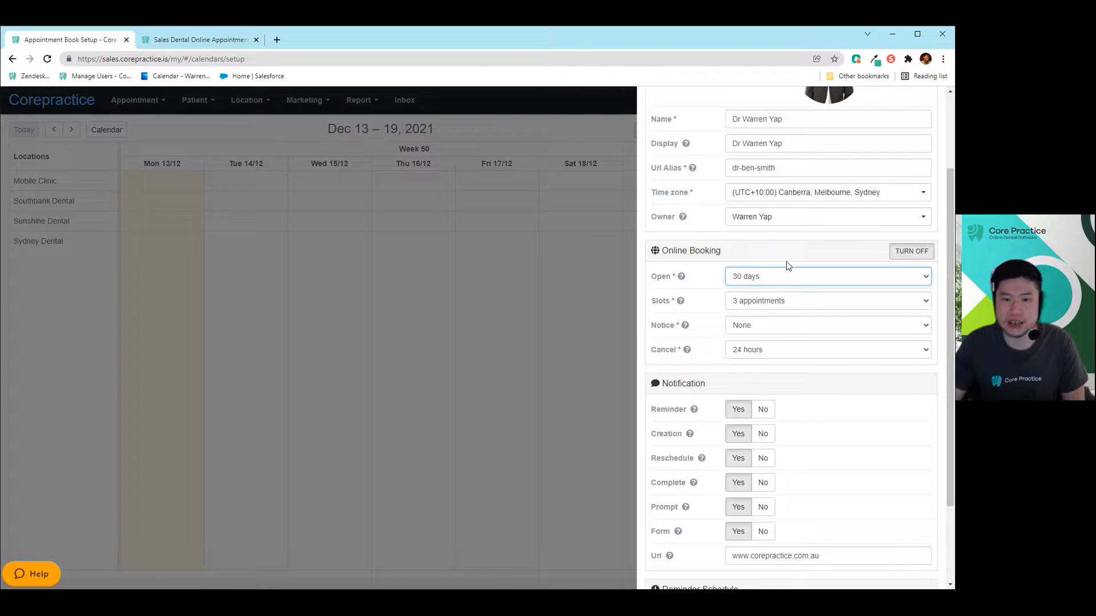
{"action": "mouse_move", "coordinate": [753, 302]}
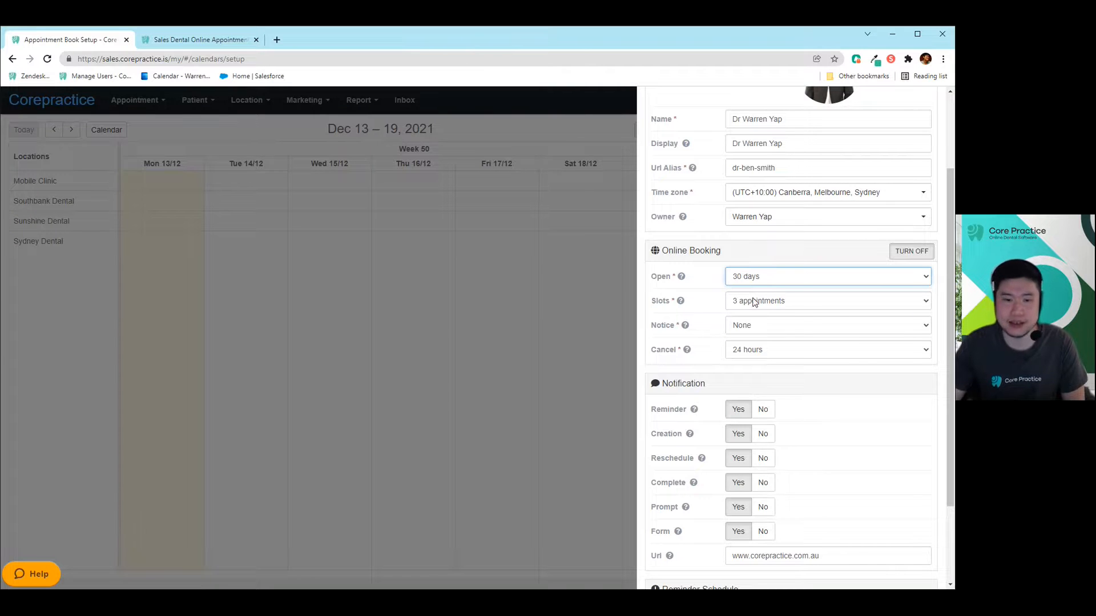
{"action": "mouse_move", "coordinate": [680, 276]}
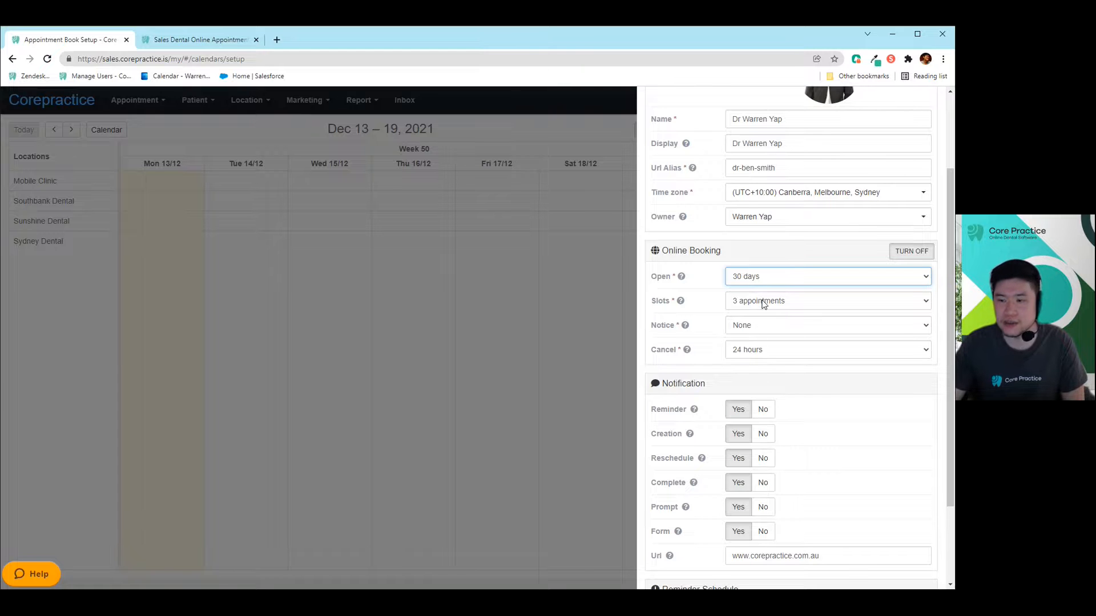
{"action": "mouse_move", "coordinate": [695, 265]}
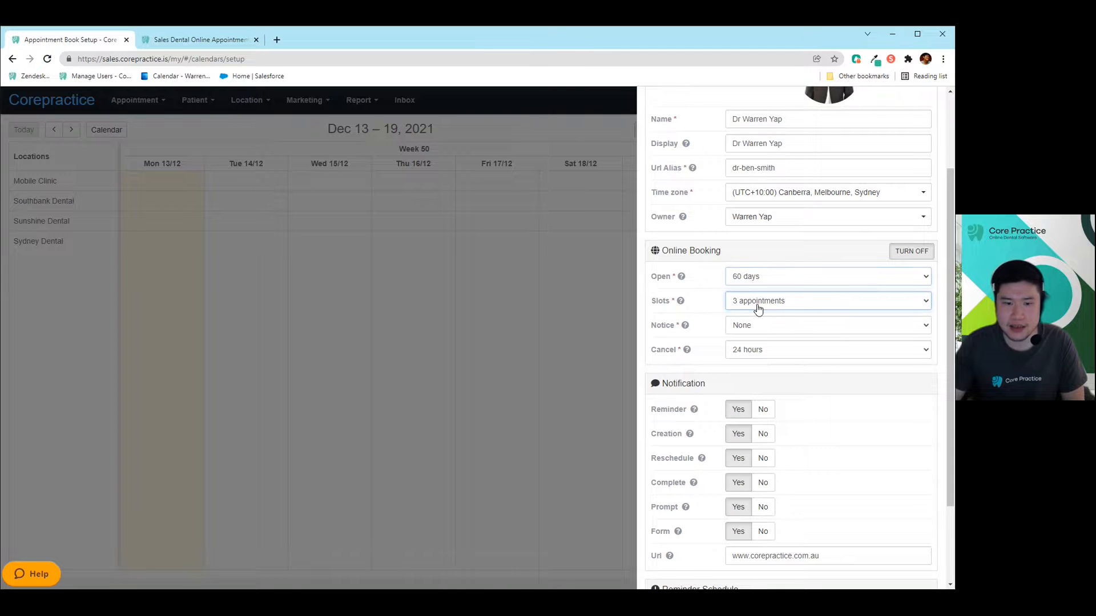
{"action": "mouse_move", "coordinate": [679, 301]}
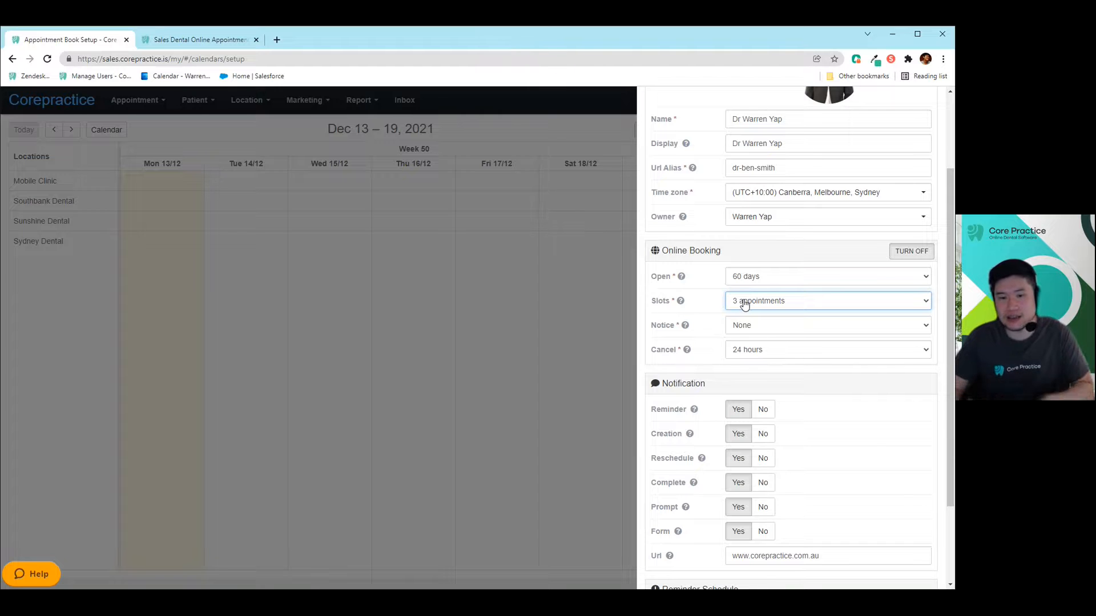
{"action": "mouse_move", "coordinate": [795, 349]}
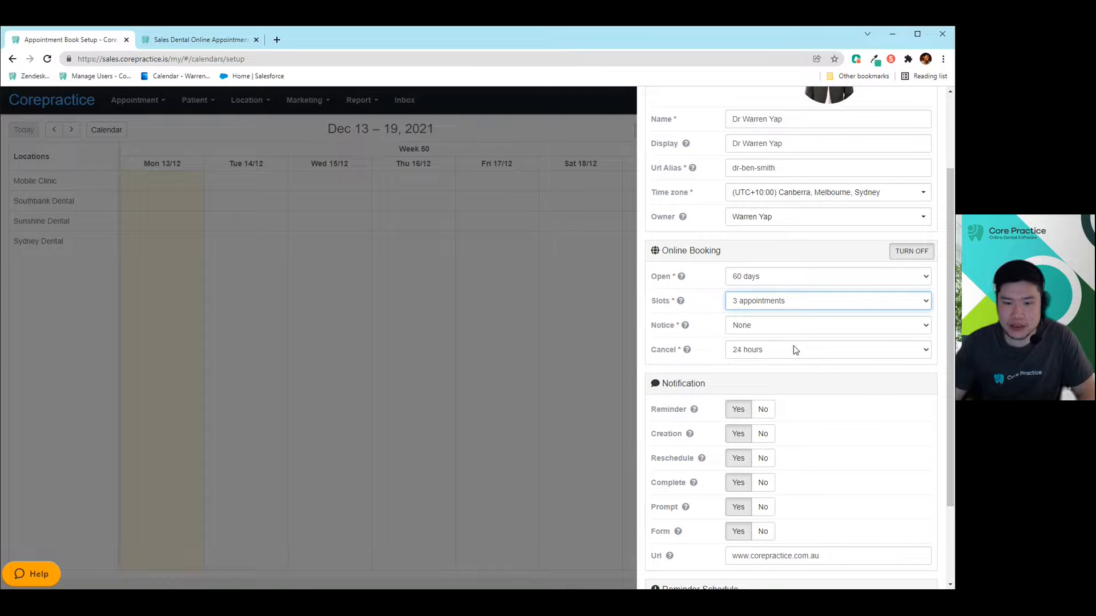
{"action": "mouse_move", "coordinate": [657, 323]}
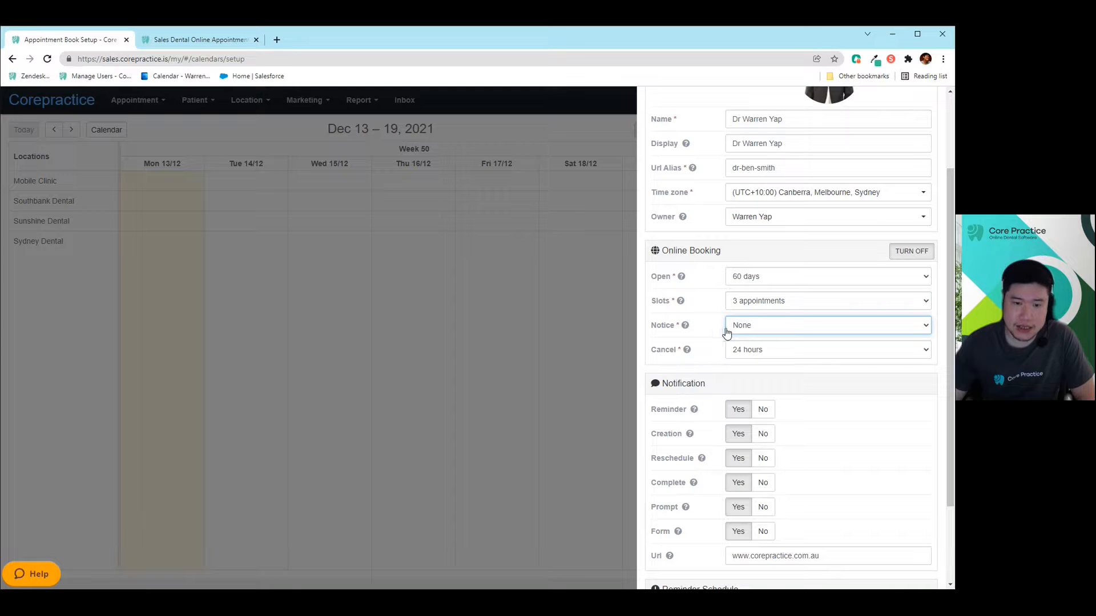
{"action": "mouse_move", "coordinate": [684, 329]}
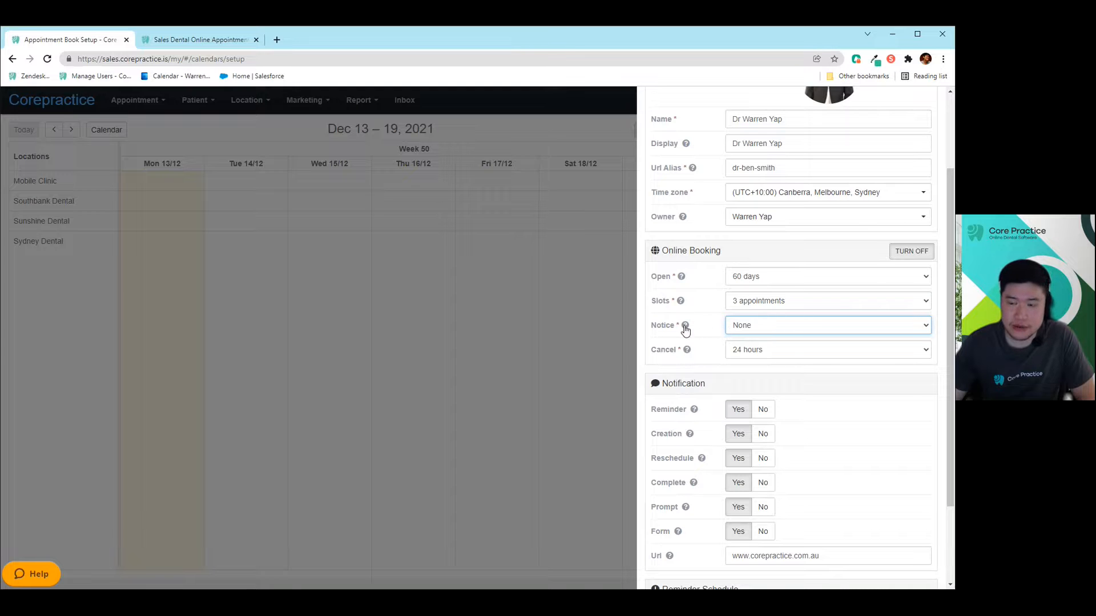
{"action": "mouse_move", "coordinate": [685, 326]}
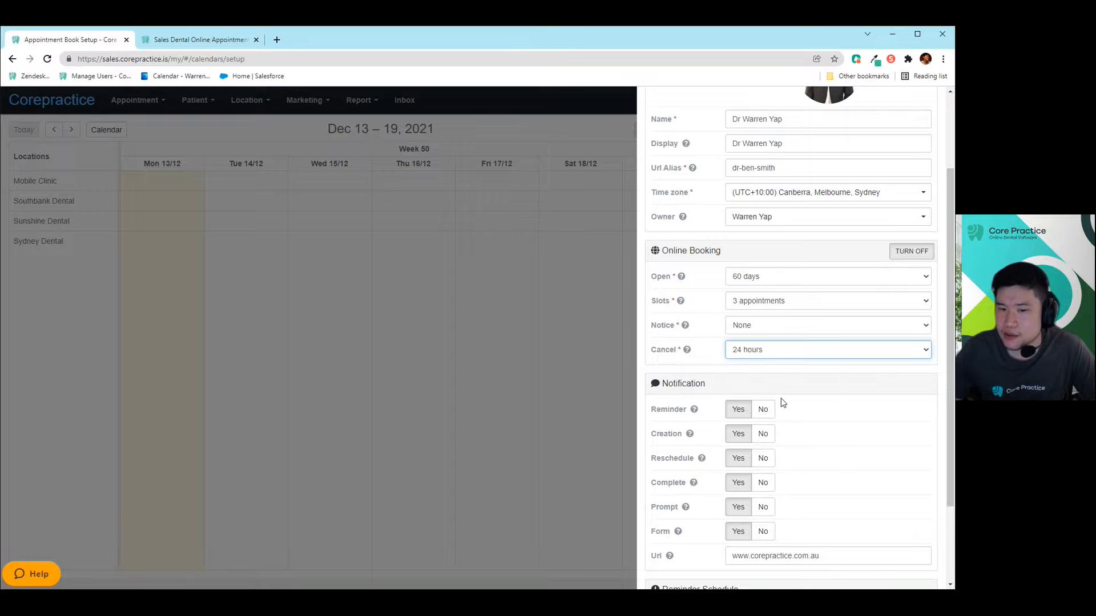
{"action": "mouse_move", "coordinate": [772, 398]}
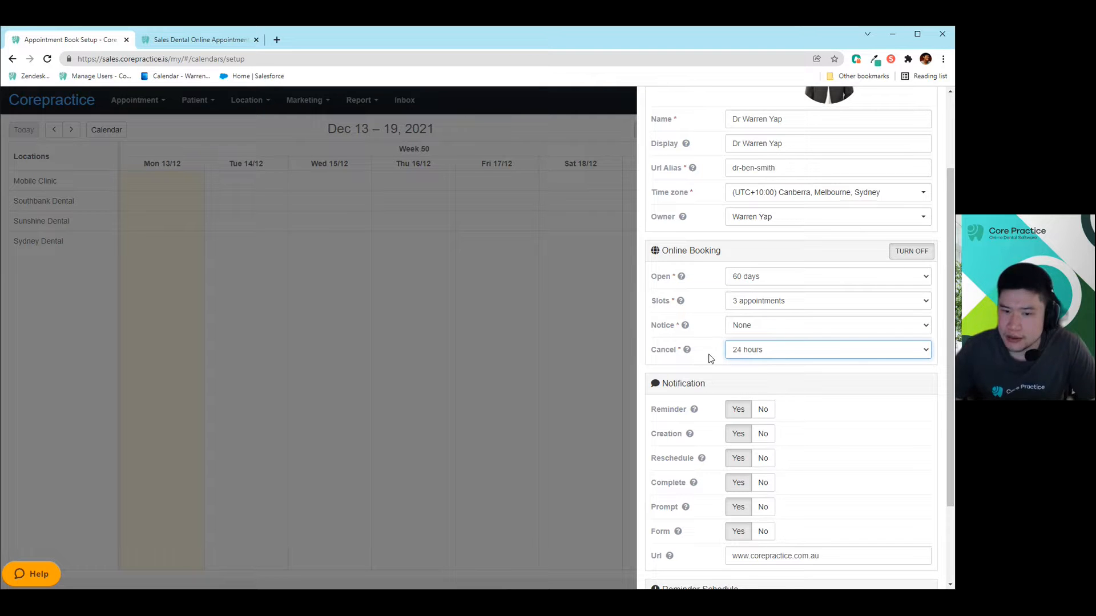
{"action": "mouse_move", "coordinate": [750, 373]}
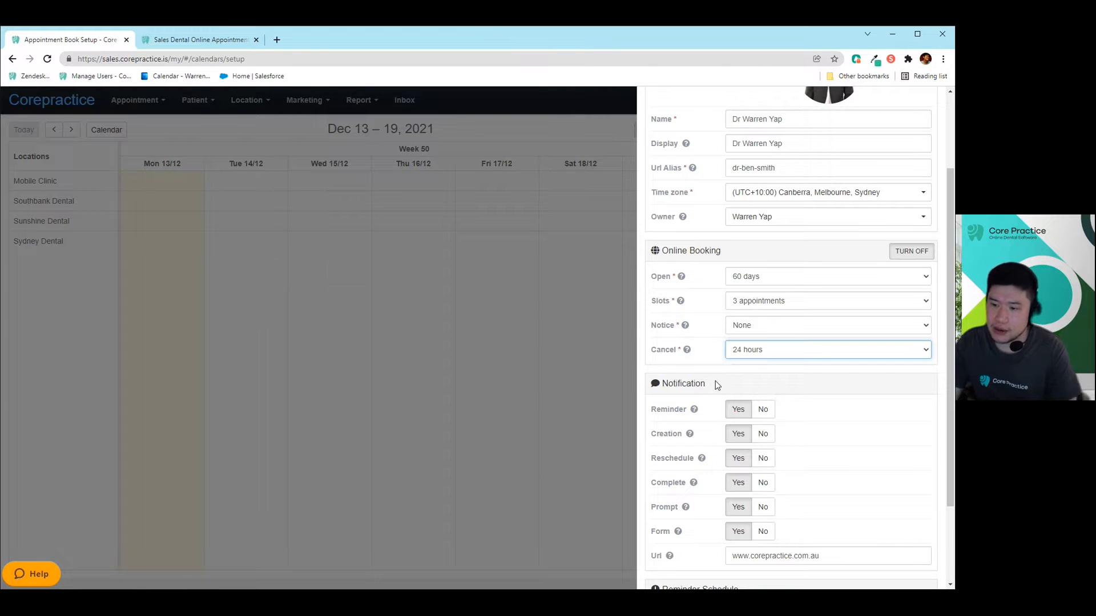
{"action": "mouse_move", "coordinate": [760, 386]}
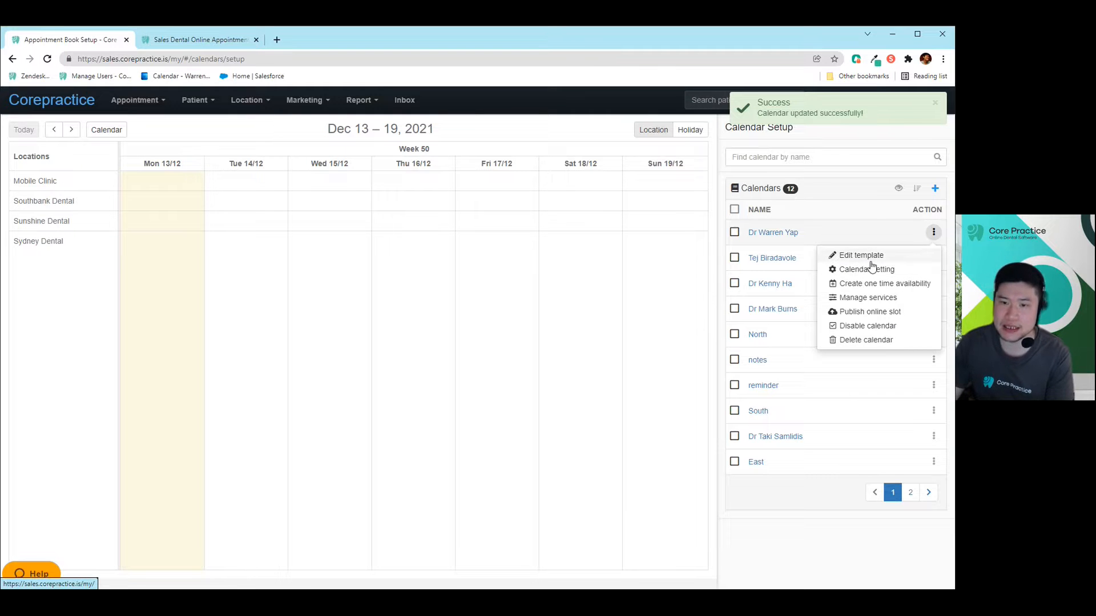
{"action": "left_click", "coordinate": [860, 255]}
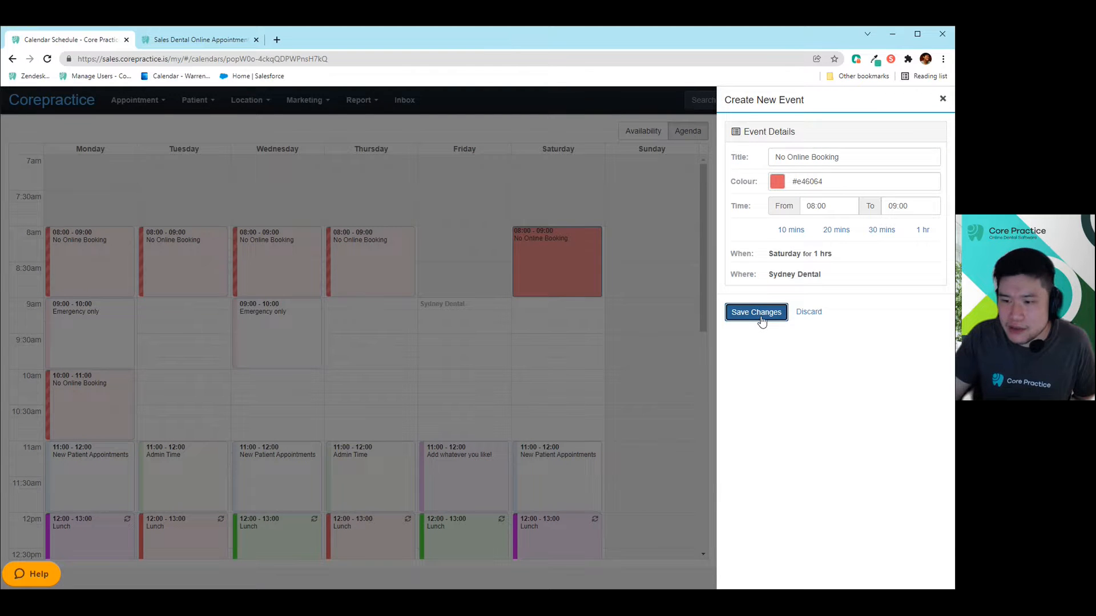
{"action": "left_click", "coordinate": [755, 312]}
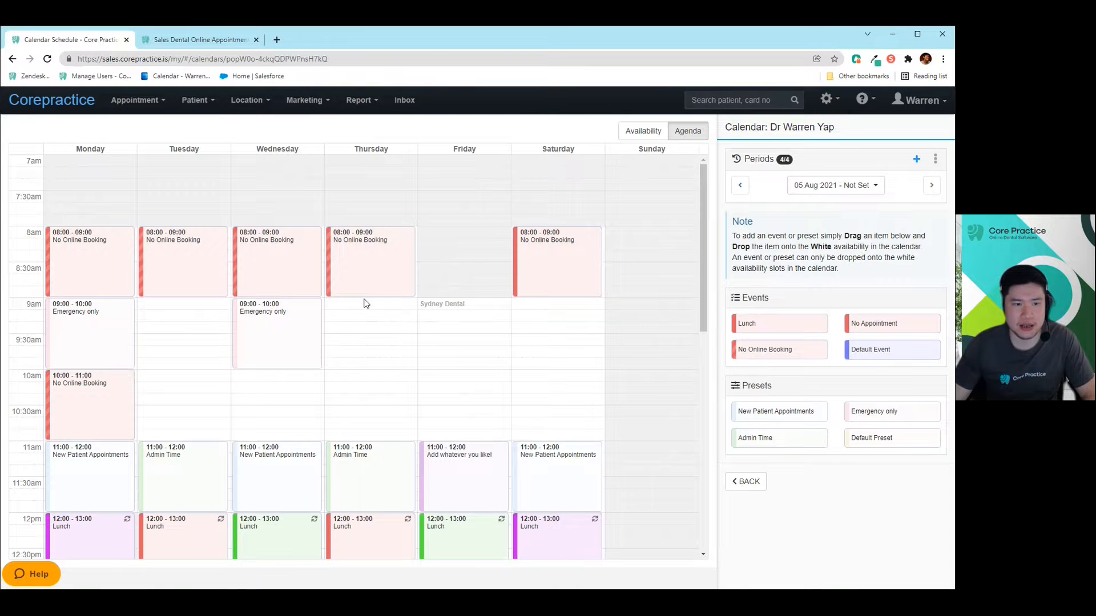
{"action": "mouse_move", "coordinate": [376, 294]}
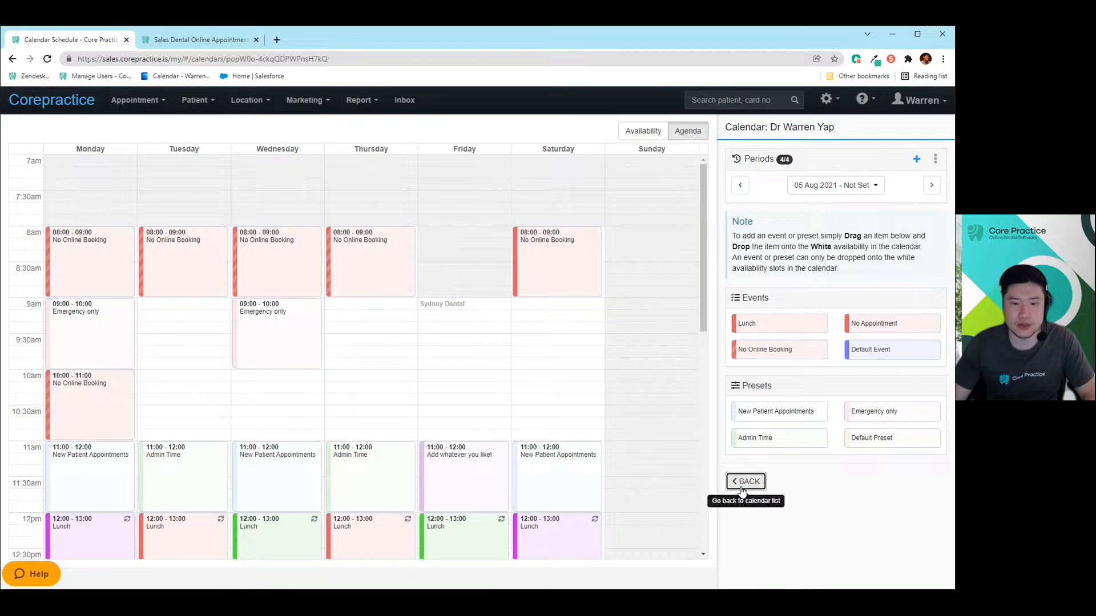
{"action": "mouse_move", "coordinate": [835, 490]}
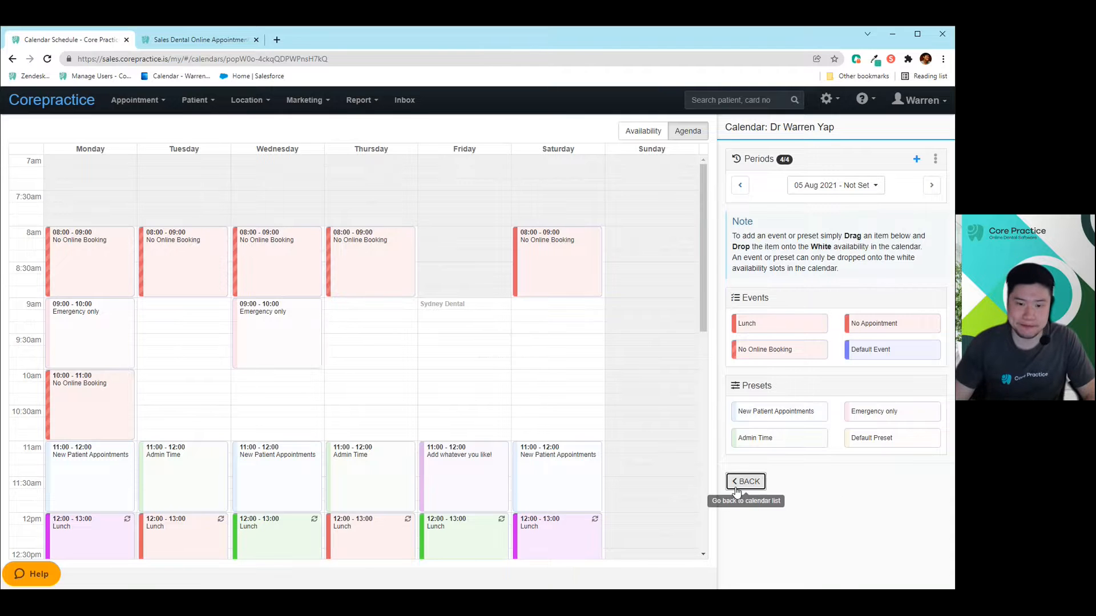
{"action": "left_click", "coordinate": [745, 481]}
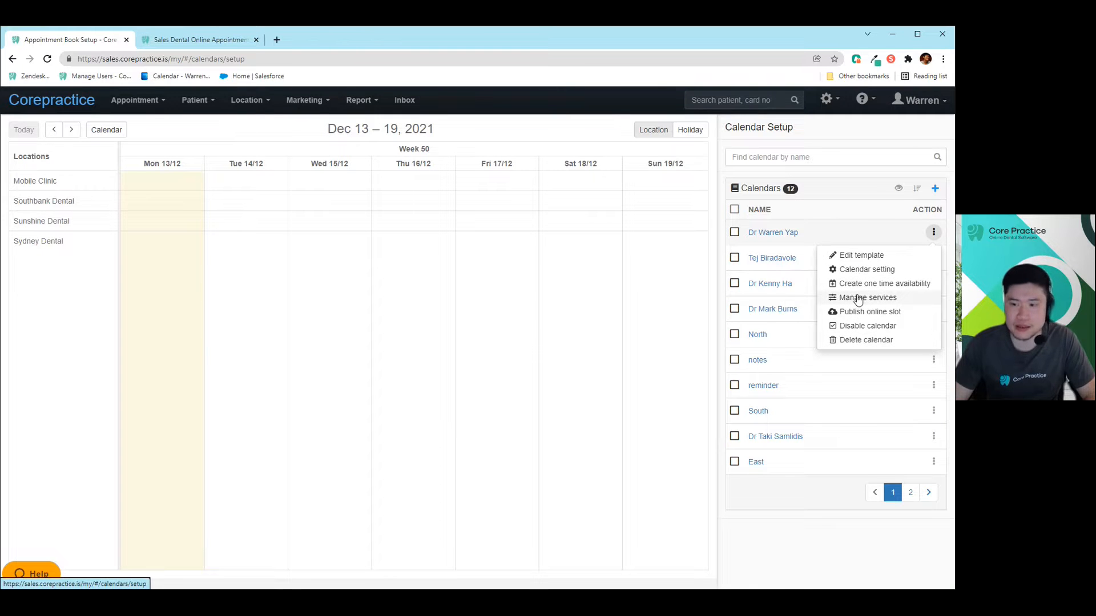
{"action": "left_click", "coordinate": [868, 297]}
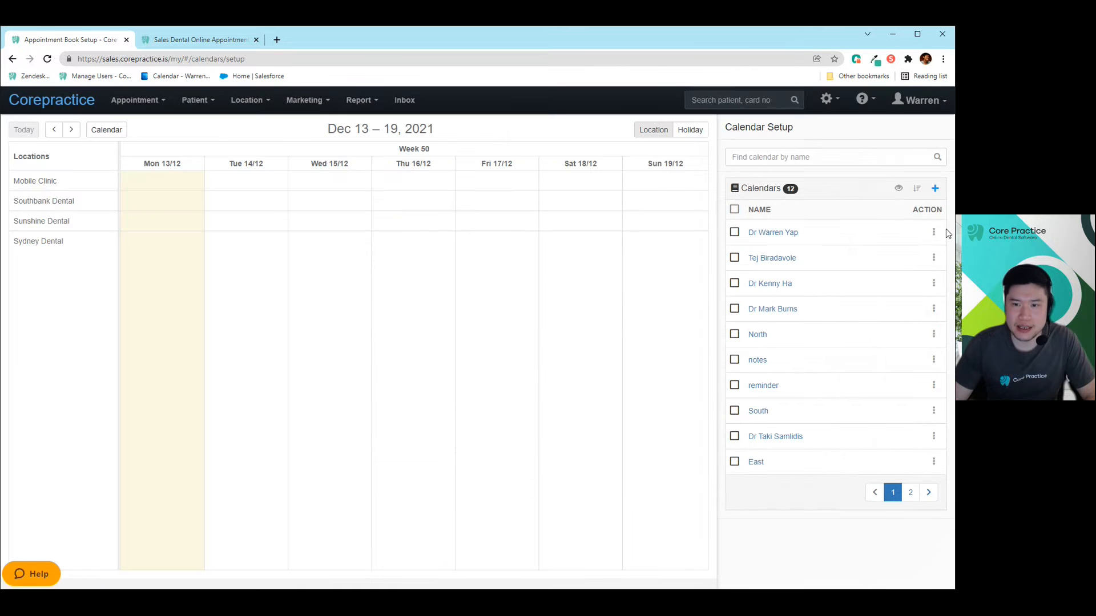
{"action": "left_click", "coordinate": [933, 232]}
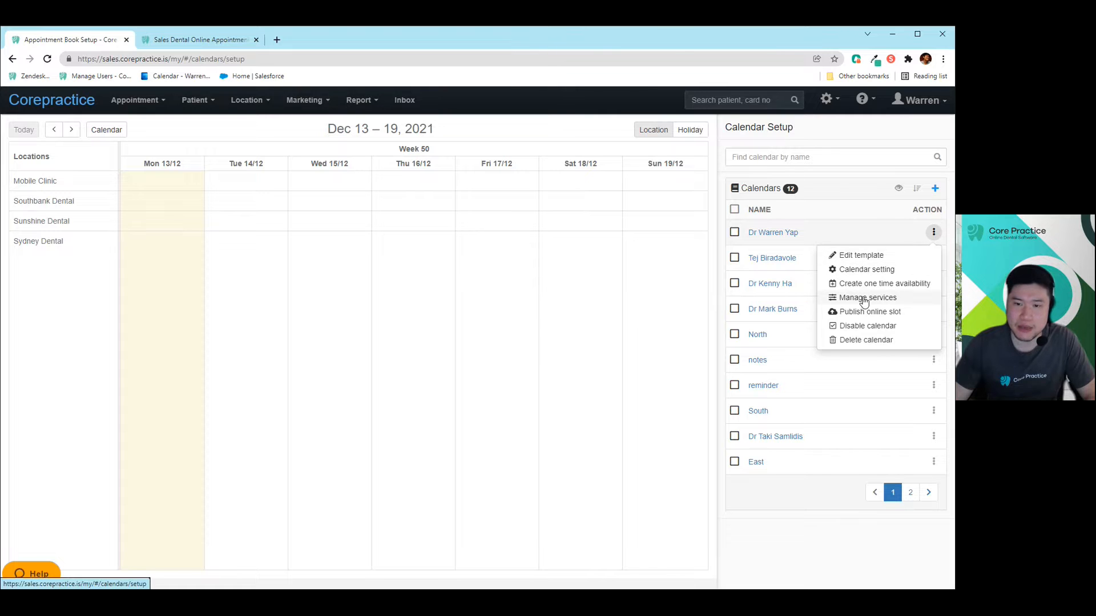
{"action": "left_click", "coordinate": [866, 297]}
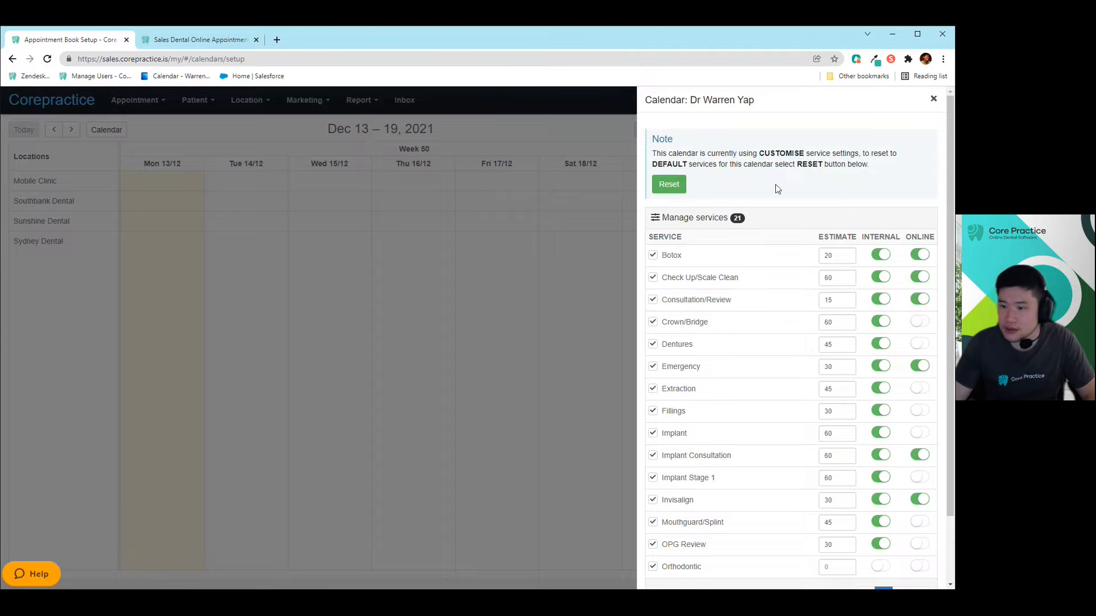
{"action": "mouse_move", "coordinate": [648, 130]}
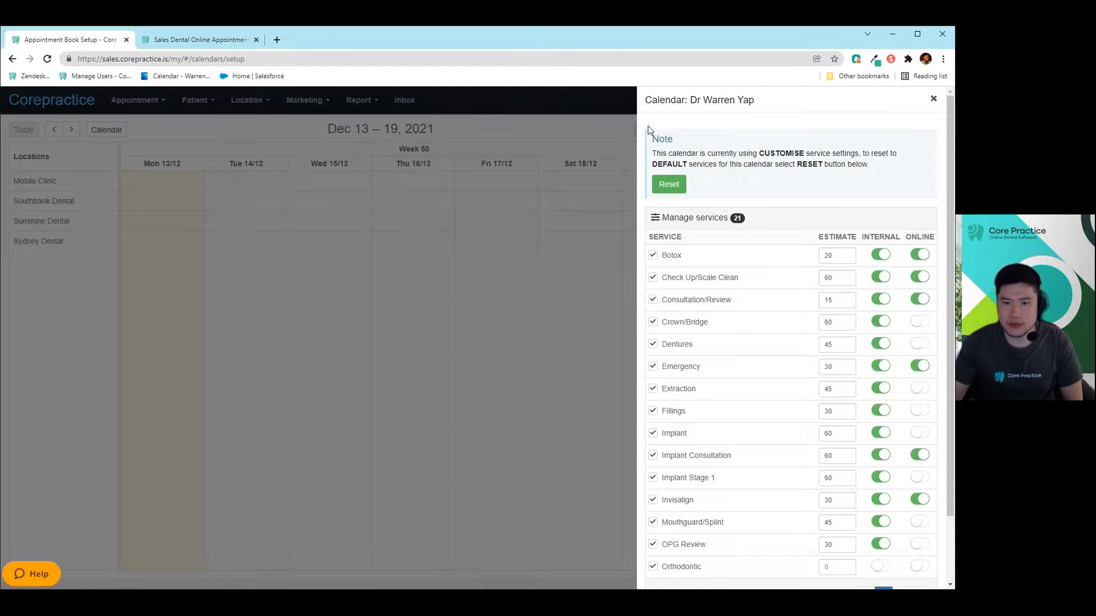
Switch off online booking for Botox, check its estimate, view services page 2, and click Done.
{"action": "scroll", "scroll_direction": "down", "scroll_amount": 3}
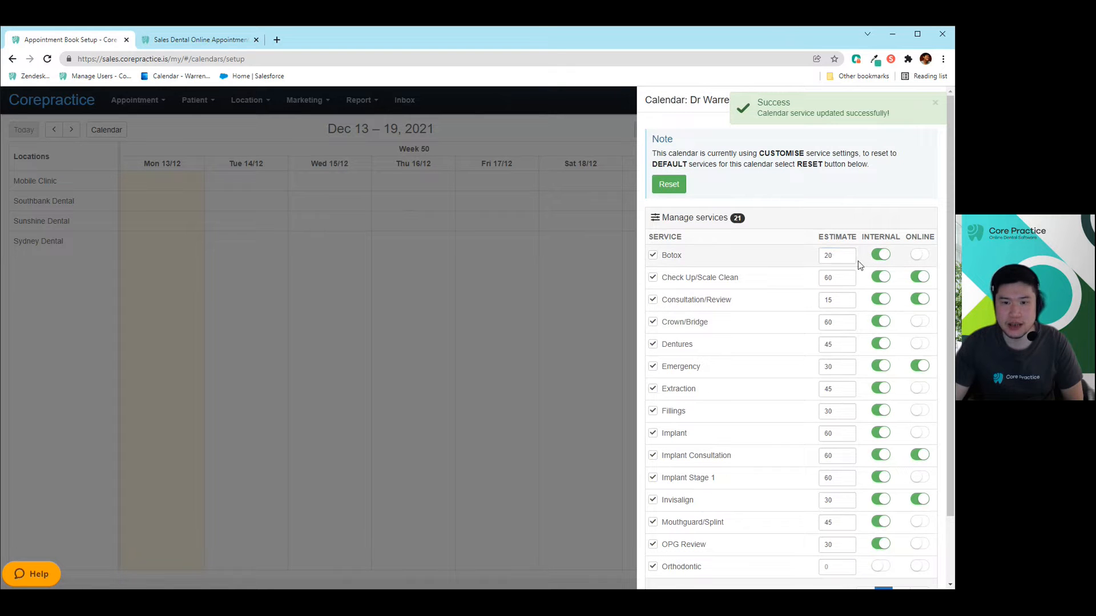
{"action": "left_click", "coordinate": [836, 255]}
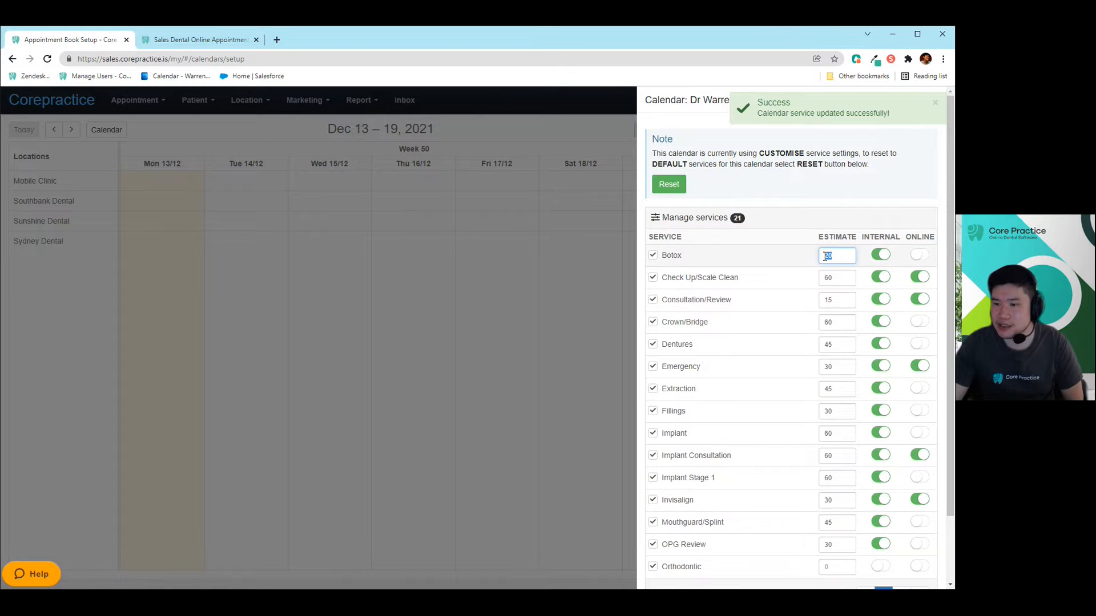
{"action": "scroll", "scroll_direction": "down", "scroll_amount": 3}
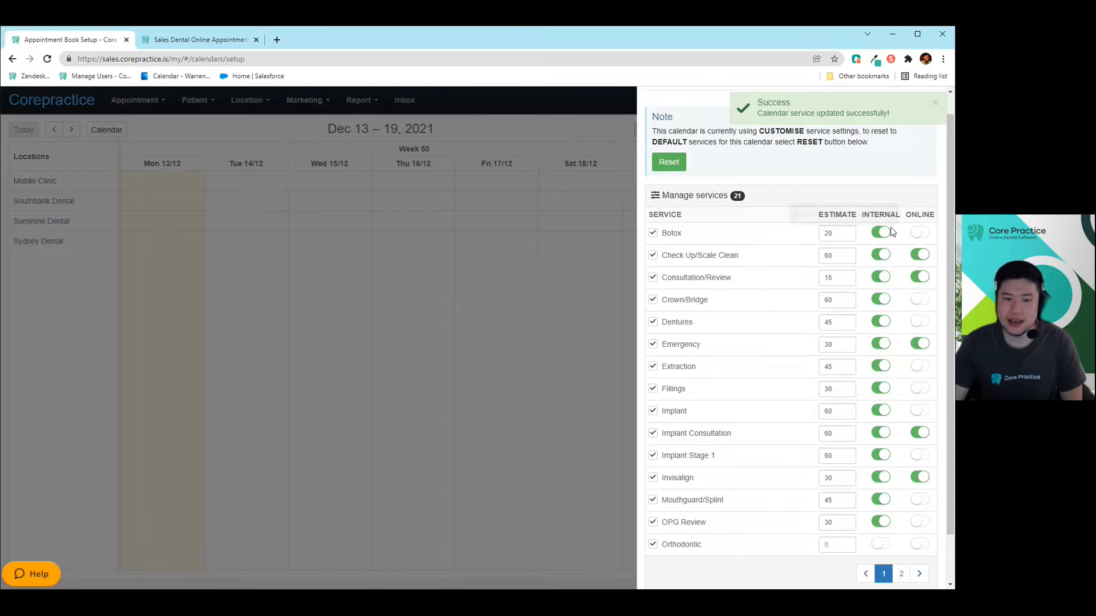
{"action": "scroll", "scroll_direction": "down", "scroll_amount": 3}
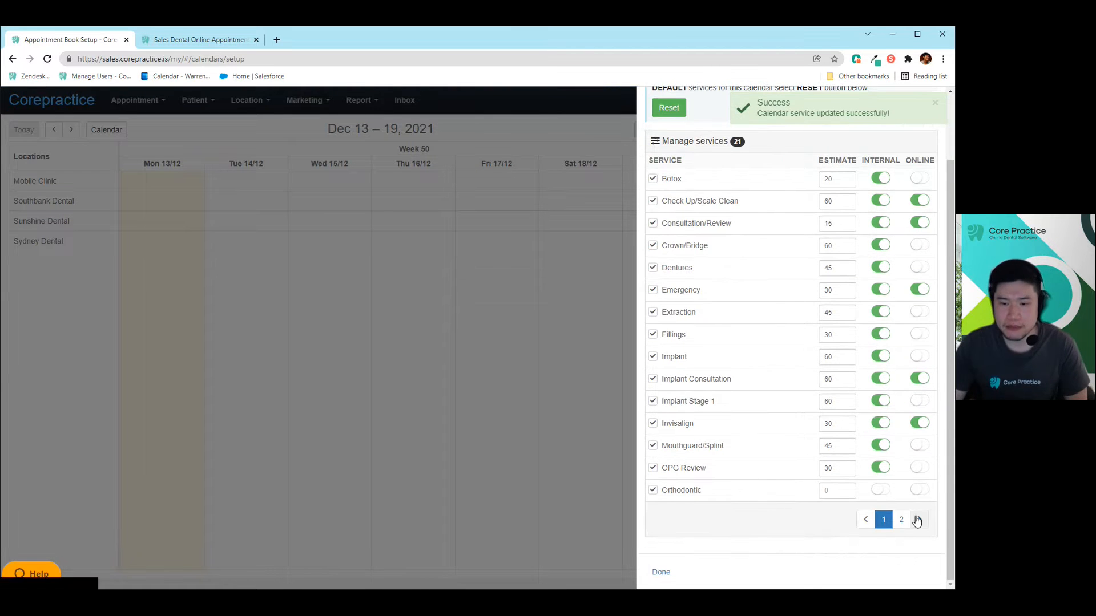
{"action": "left_click", "coordinate": [916, 519]}
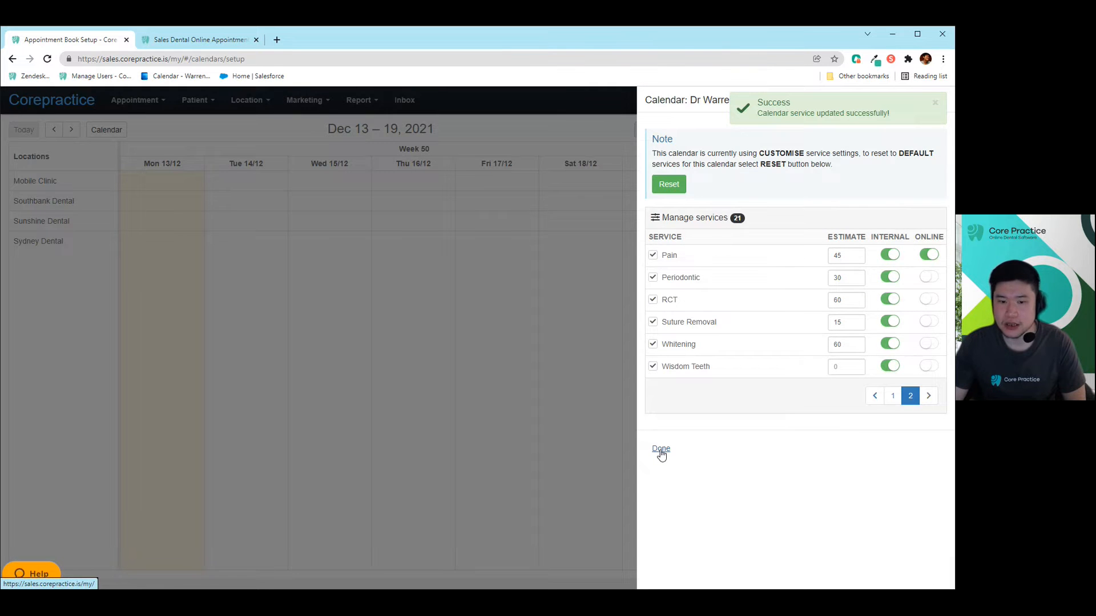
{"action": "left_click", "coordinate": [660, 448]}
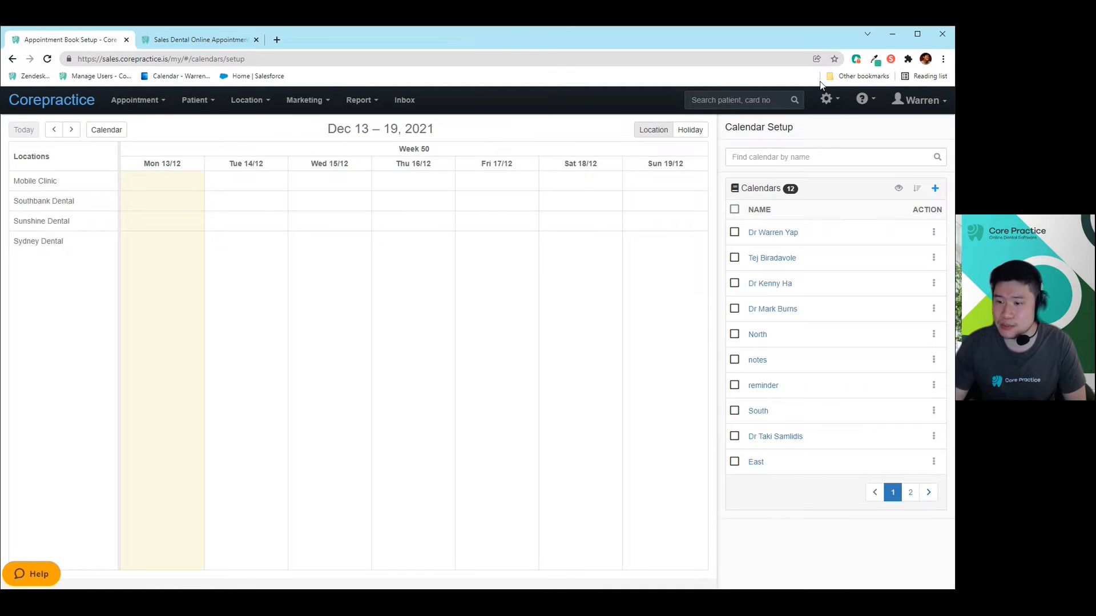
Go to Locations via the gear menu and open Sydney Dental's Online Booking settings.
{"action": "left_click", "coordinate": [825, 99]}
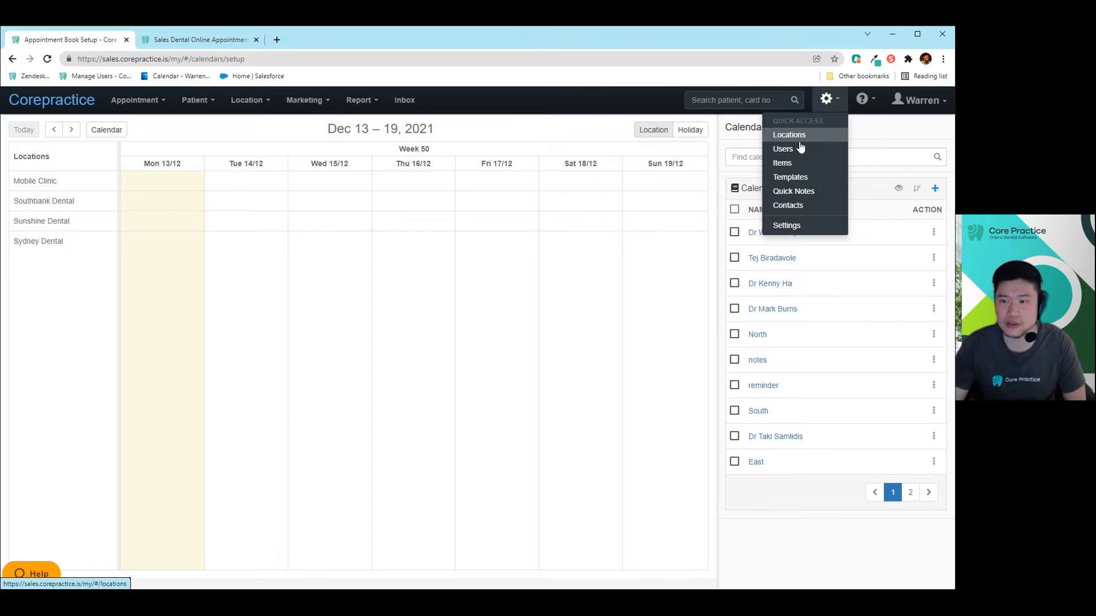
{"action": "mouse_move", "coordinate": [781, 149]}
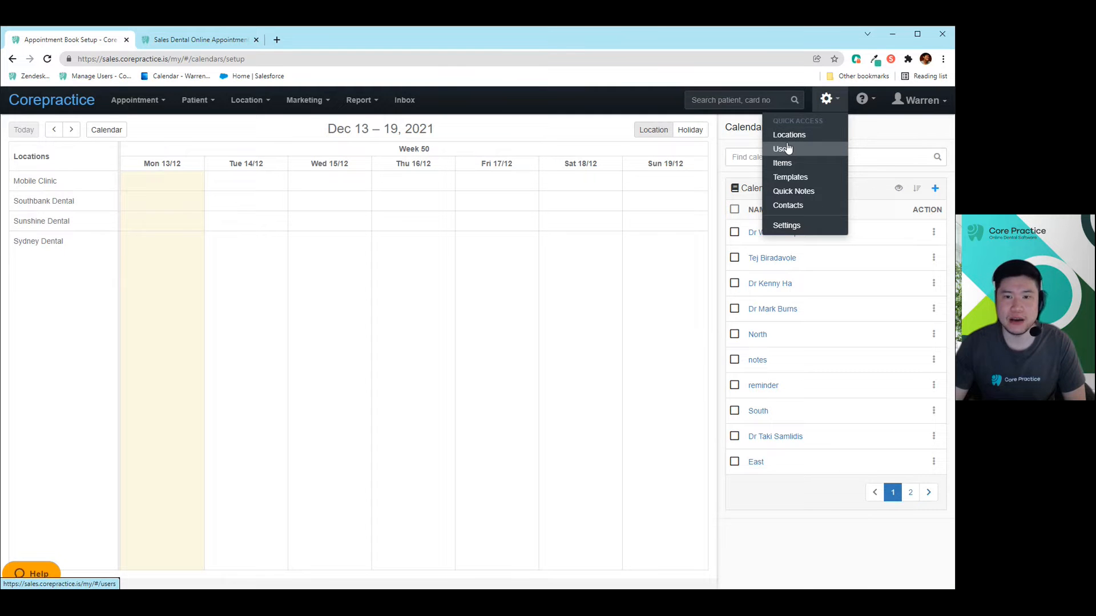
{"action": "left_click", "coordinate": [788, 134]}
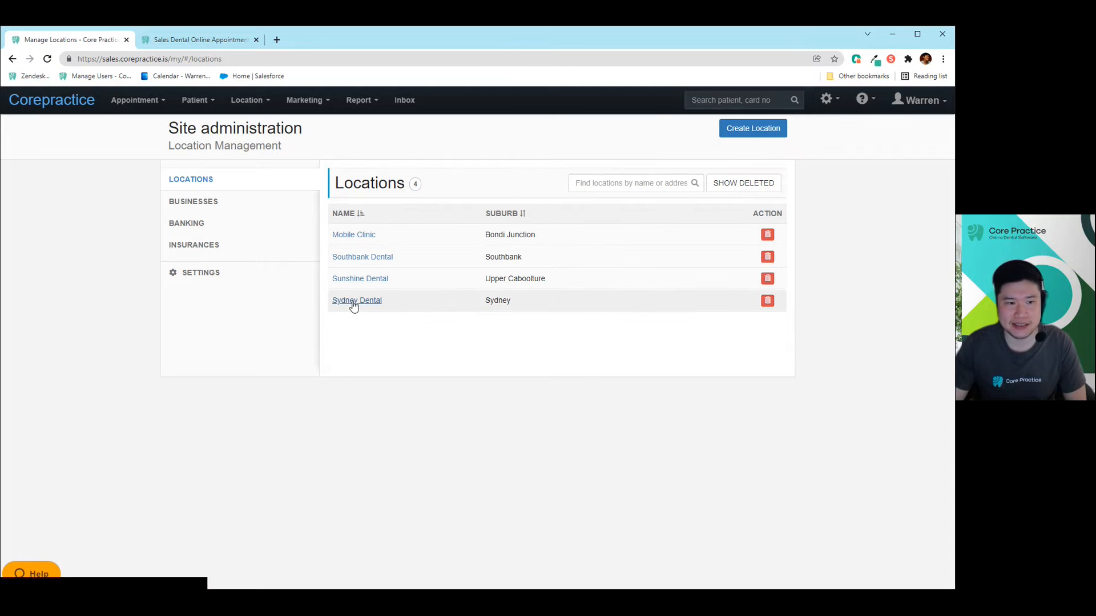
{"action": "left_click", "coordinate": [356, 300]}
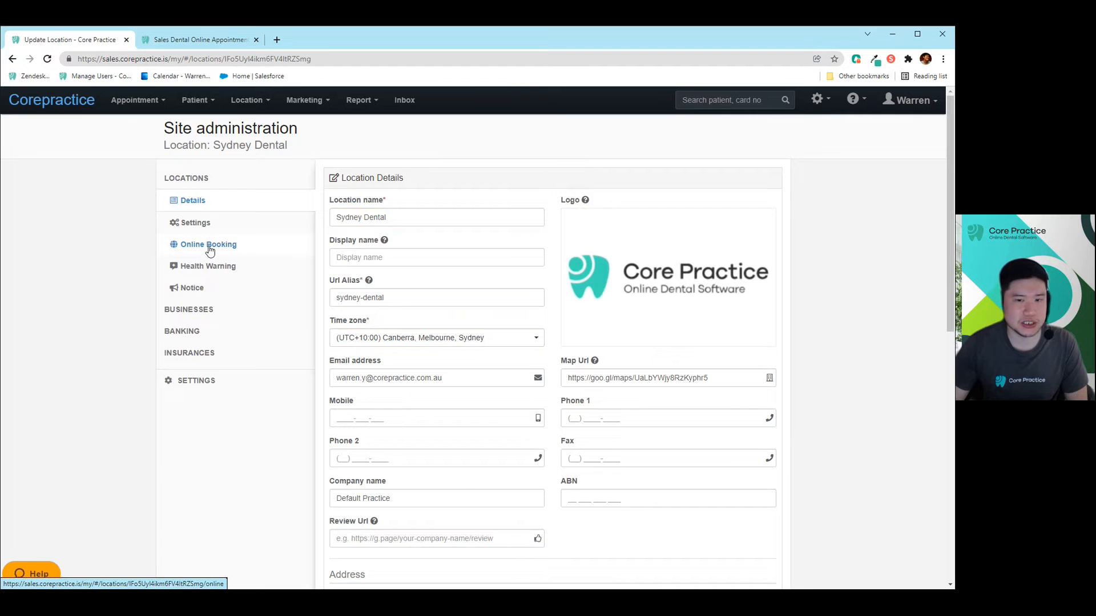
{"action": "left_click", "coordinate": [208, 244]}
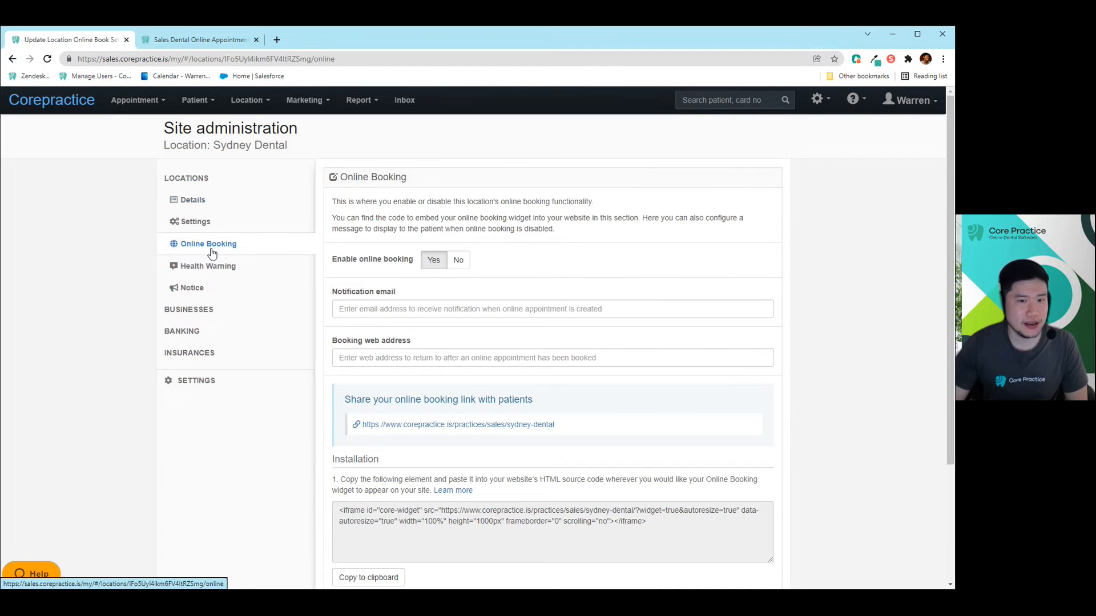
Reopen Sydney Dental's Online Booking page and highlight the Installation embed code heading.
{"action": "scroll", "scroll_direction": "down", "scroll_amount": 3}
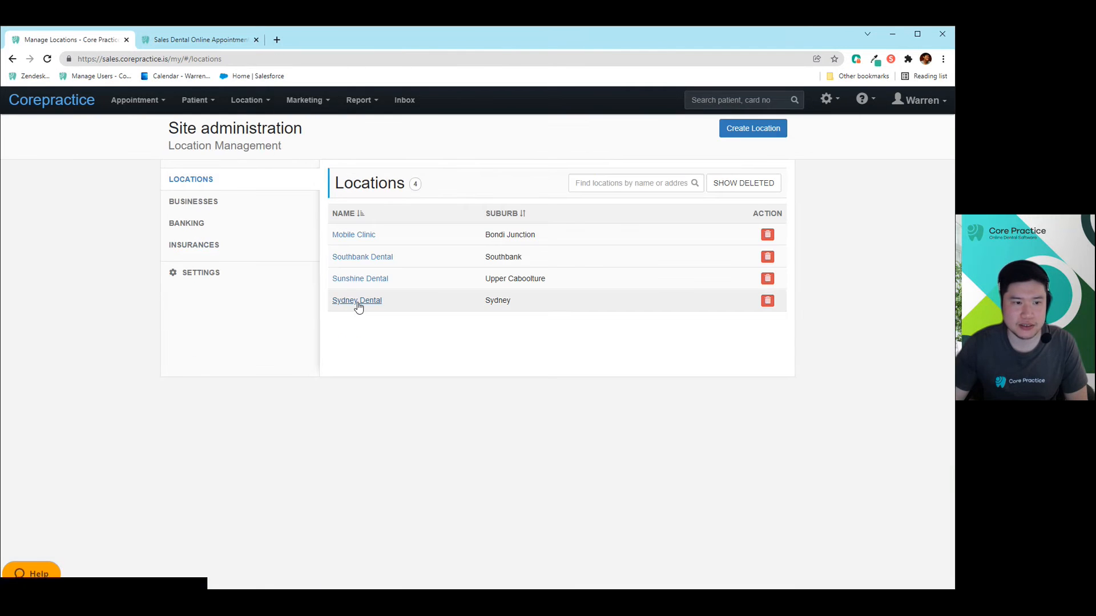
{"action": "left_click", "coordinate": [356, 300]}
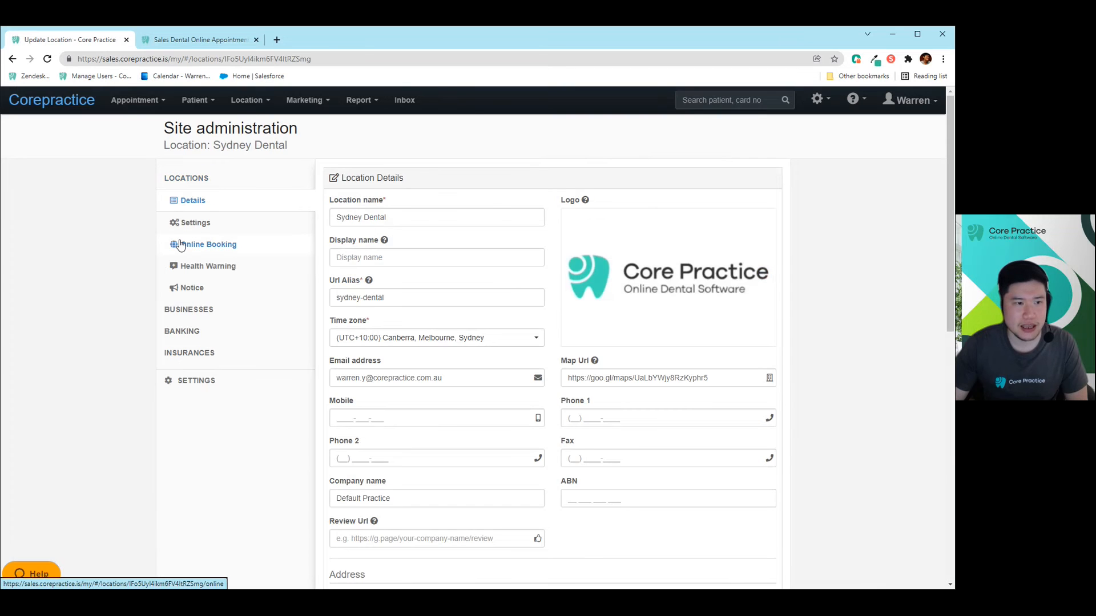
{"action": "left_click", "coordinate": [208, 243]}
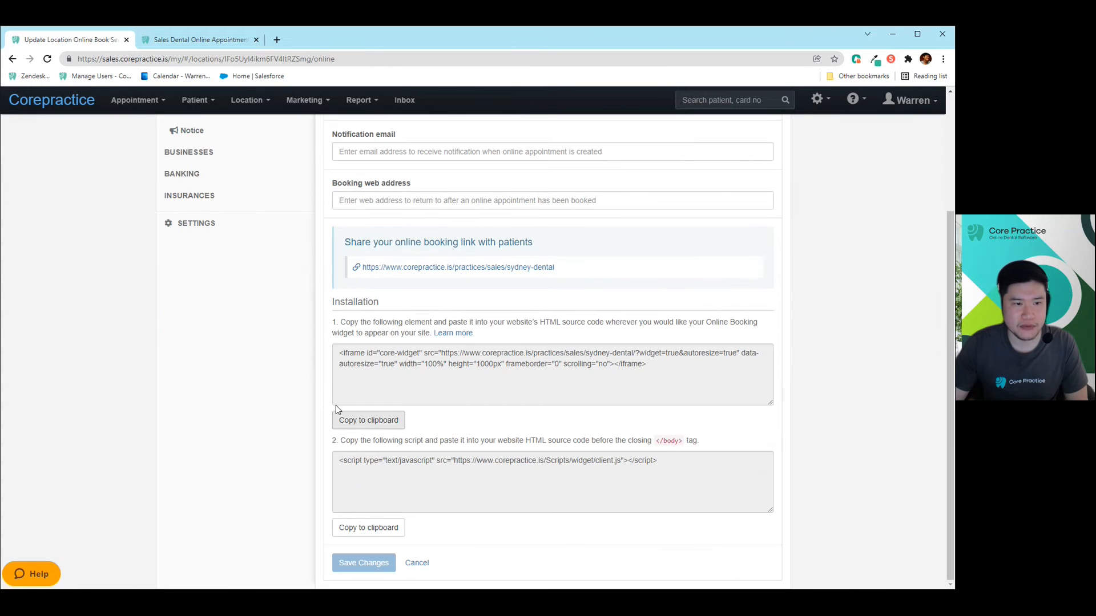
{"action": "double_click", "coordinate": [354, 301]}
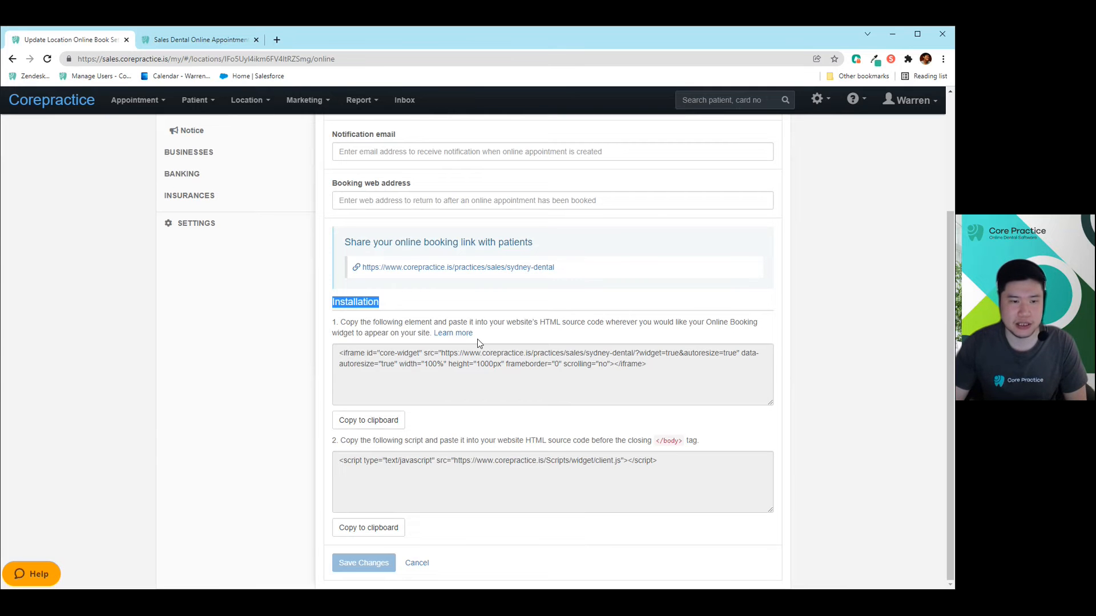
{"action": "mouse_move", "coordinate": [452, 333]}
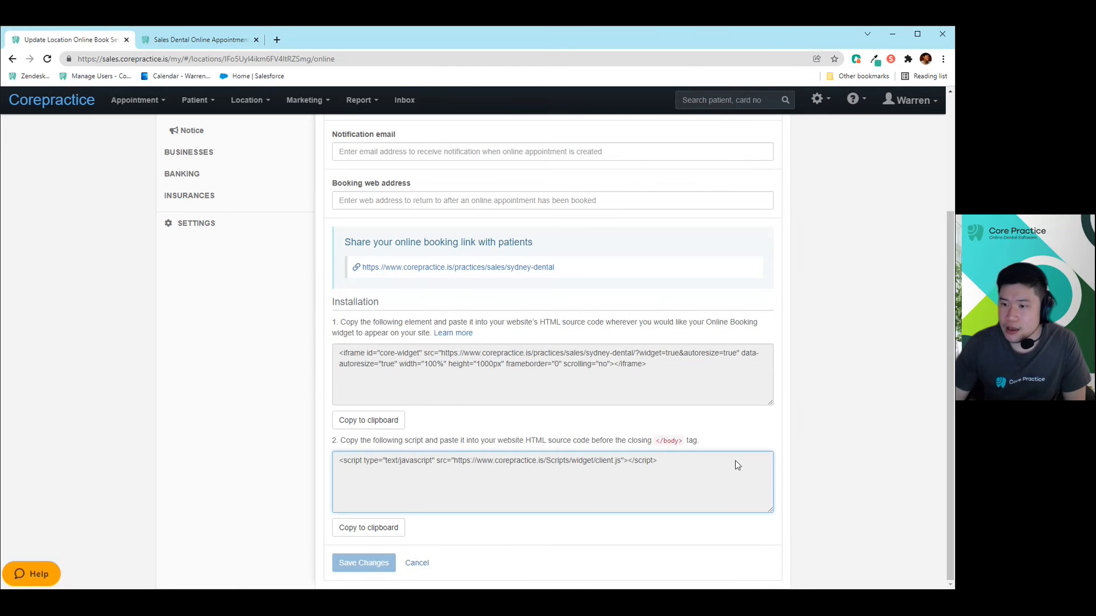
{"action": "mouse_move", "coordinate": [753, 457]}
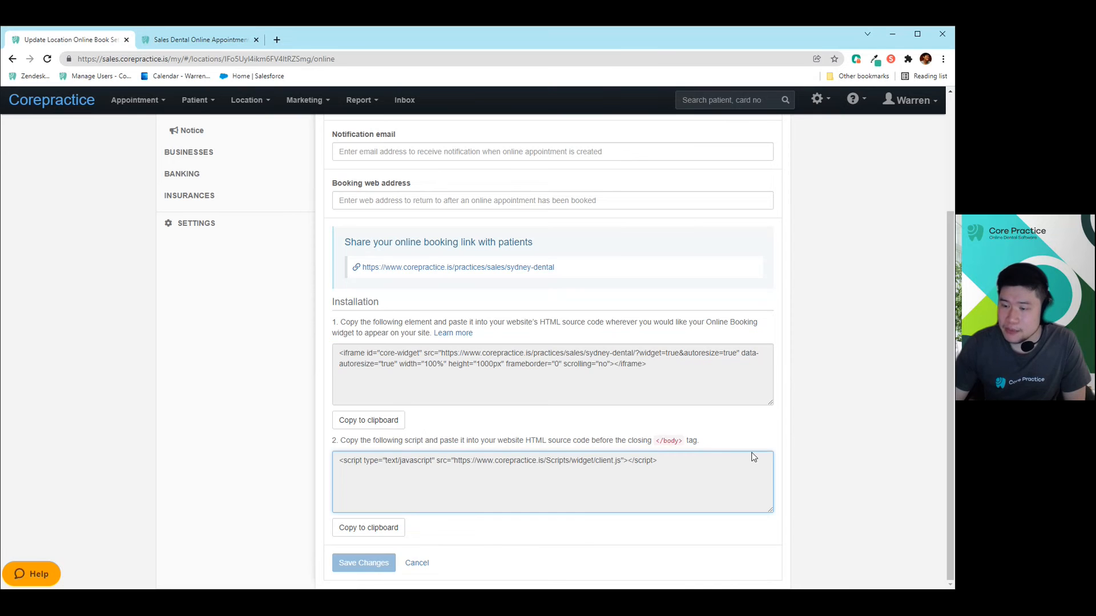